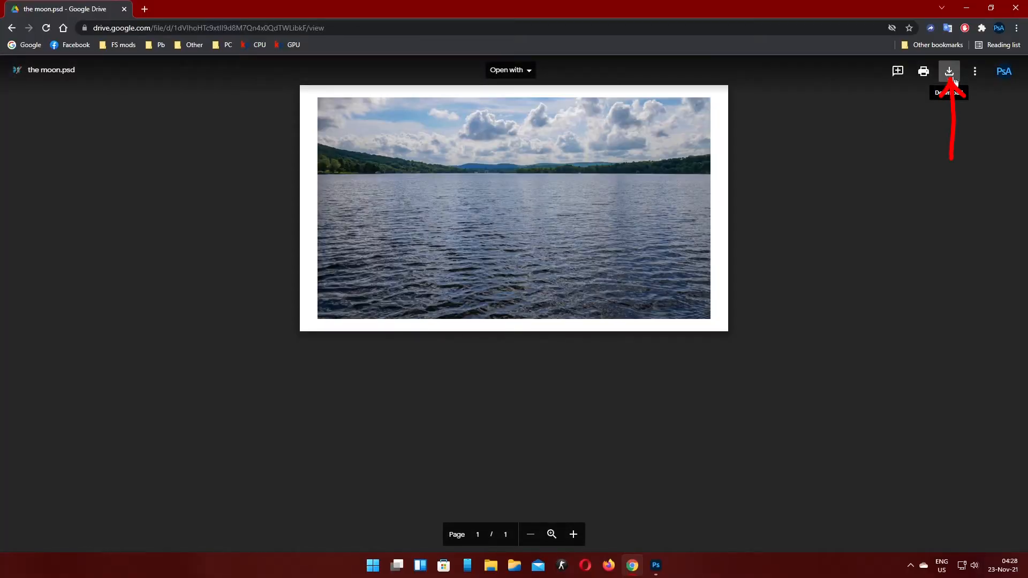
mouse_move(907, 258)
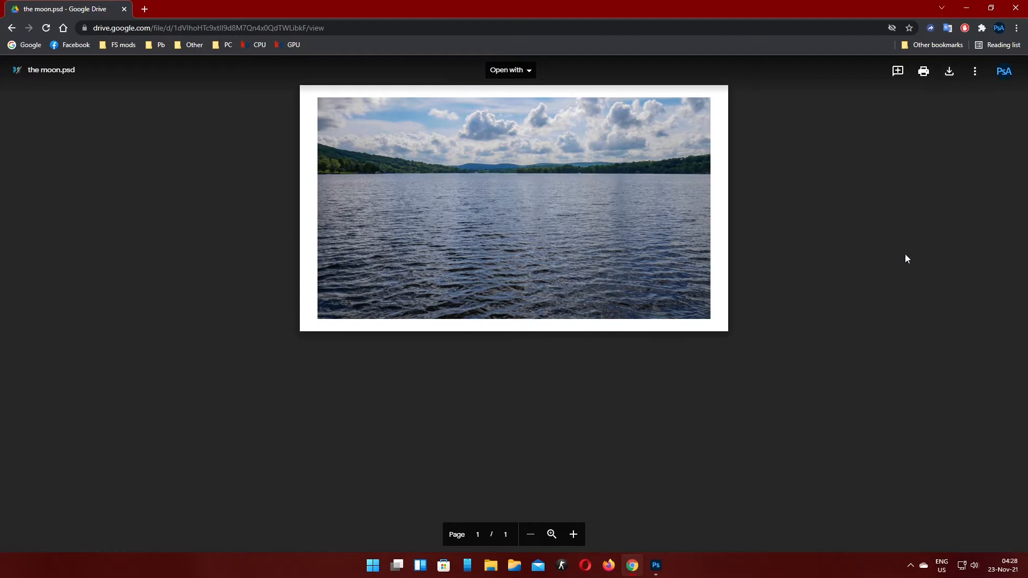
Download moon.psd from its Google Drive preview so it opens in Photoshop.
click(654, 565)
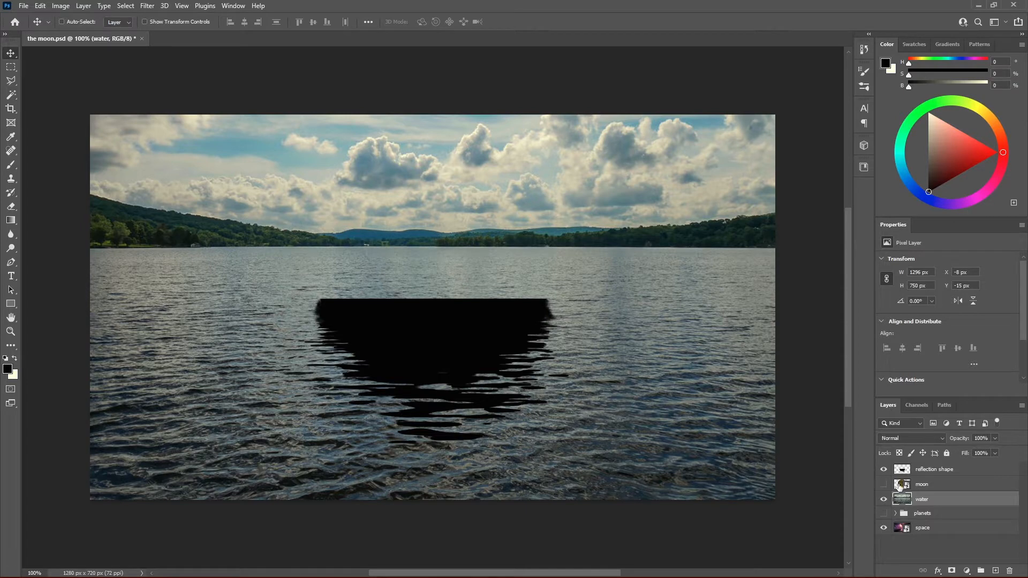
Duplicate the moon layer with Ctrl+J and rename the copy 'reflection'.
click(922, 484)
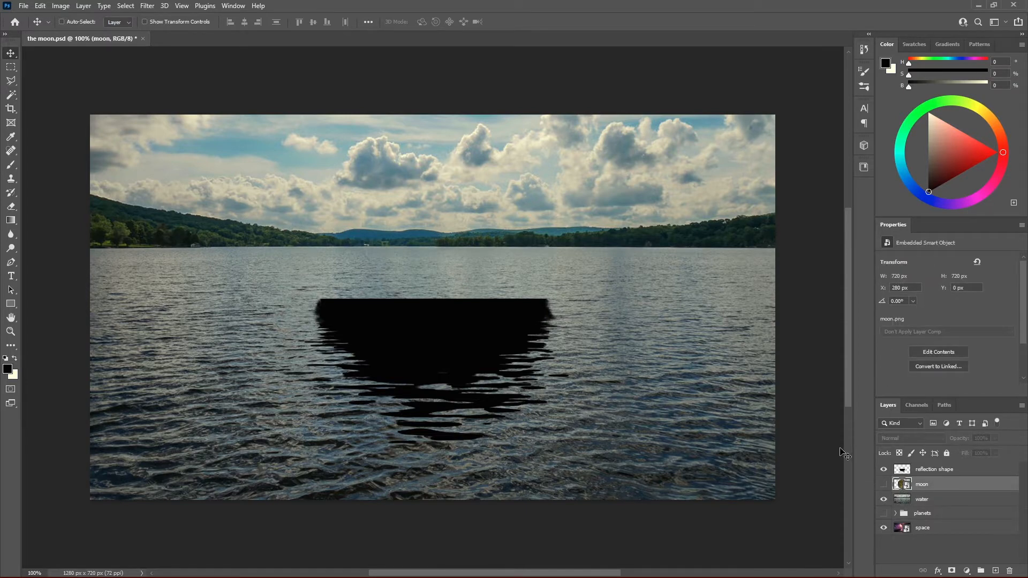
key(ctrl+j)
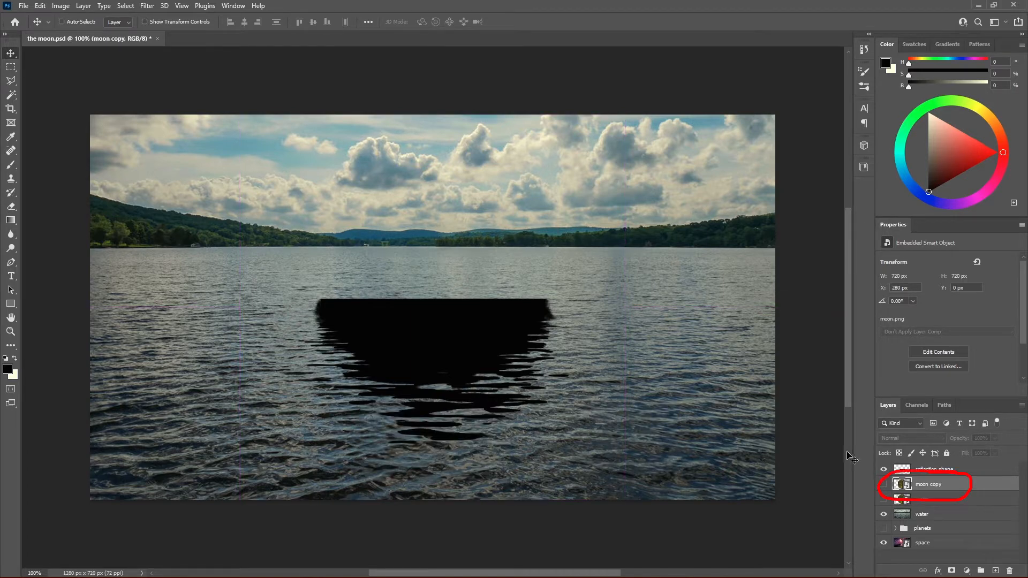
click(884, 484)
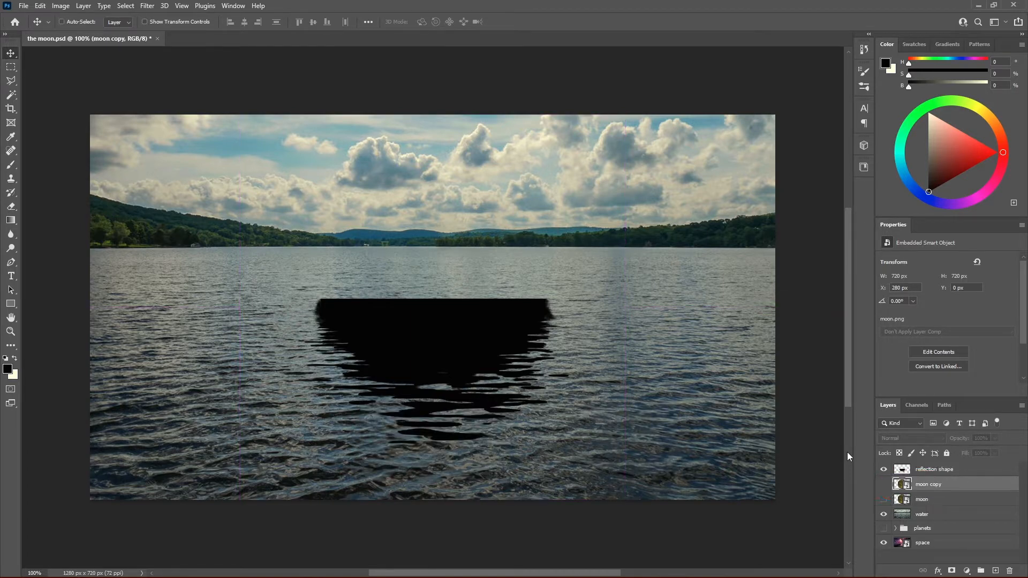
double_click(929, 484)
text(reflection)
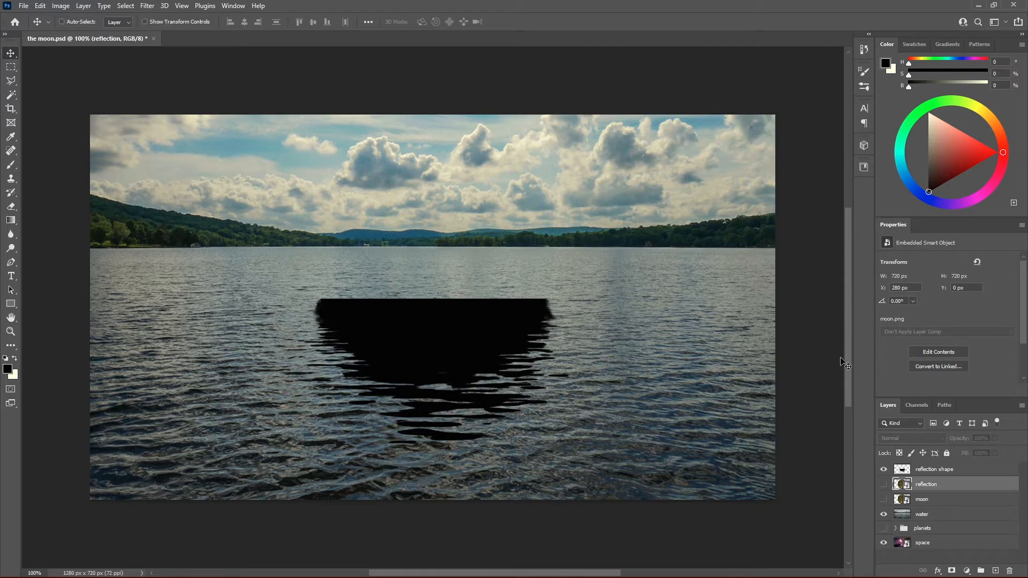
mouse_move(860, 407)
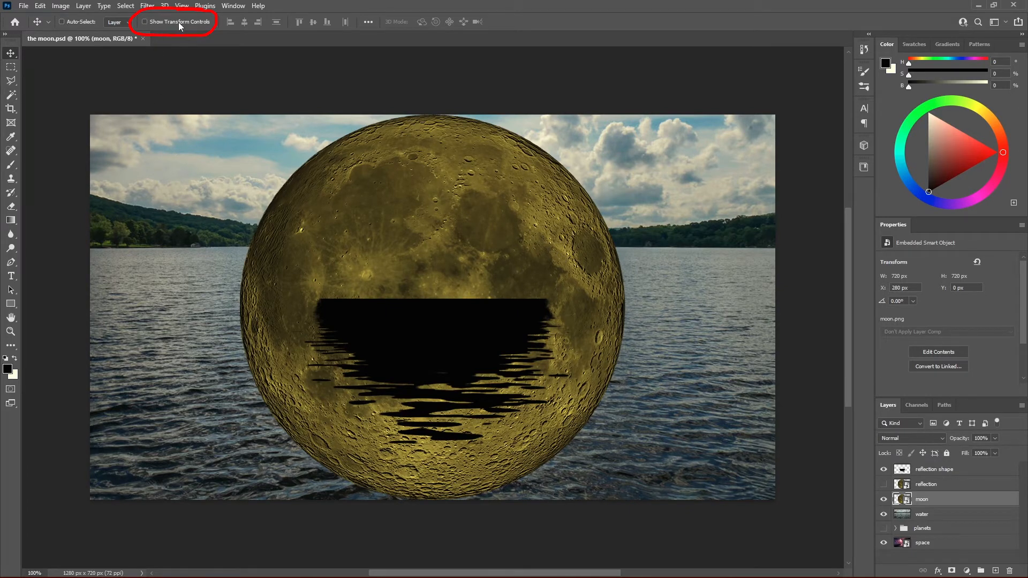
Scale the moon down to about 420 px, centred on the horizon, and commit.
click(144, 22)
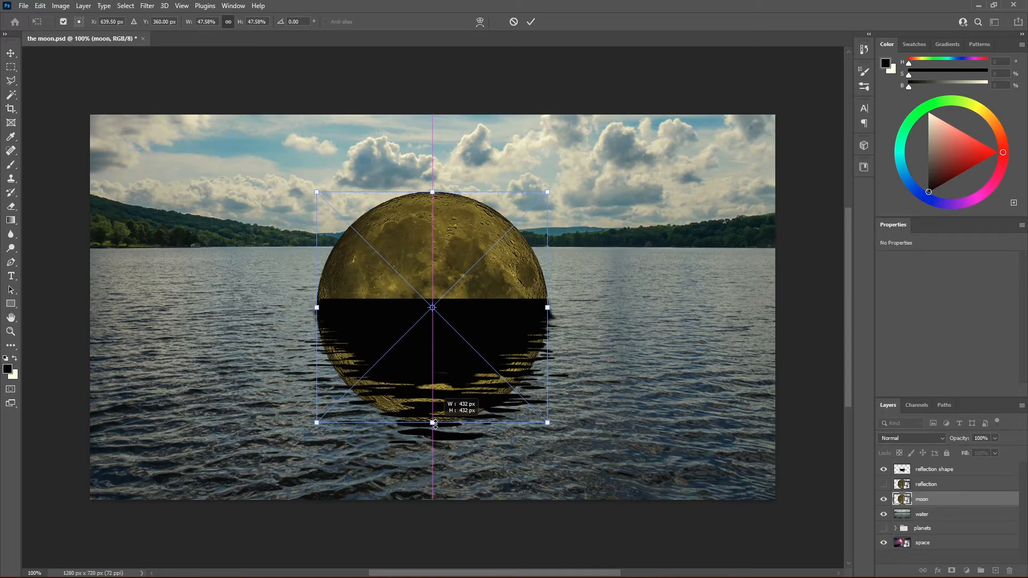
drag(433, 423, 432, 423)
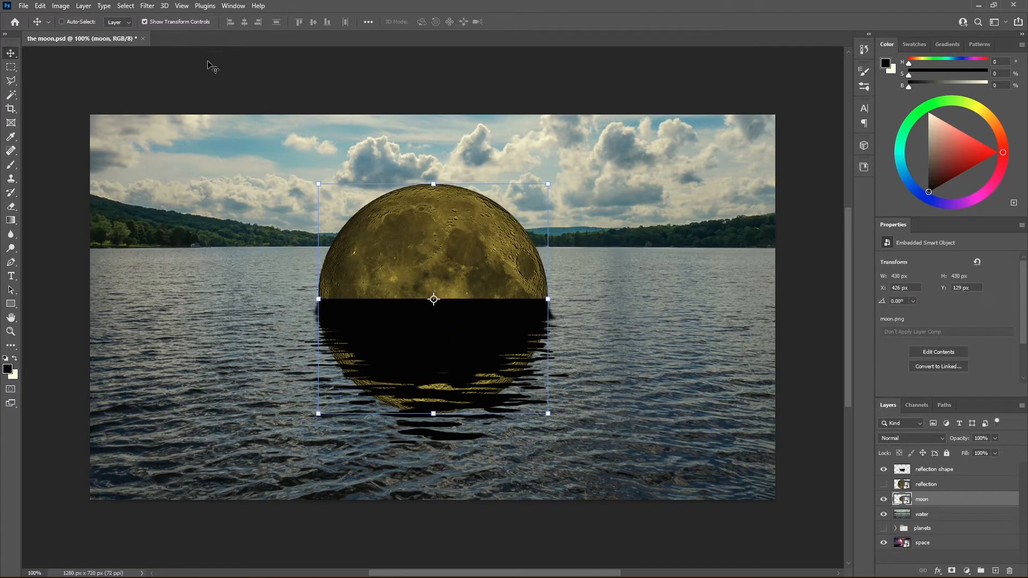
click(143, 22)
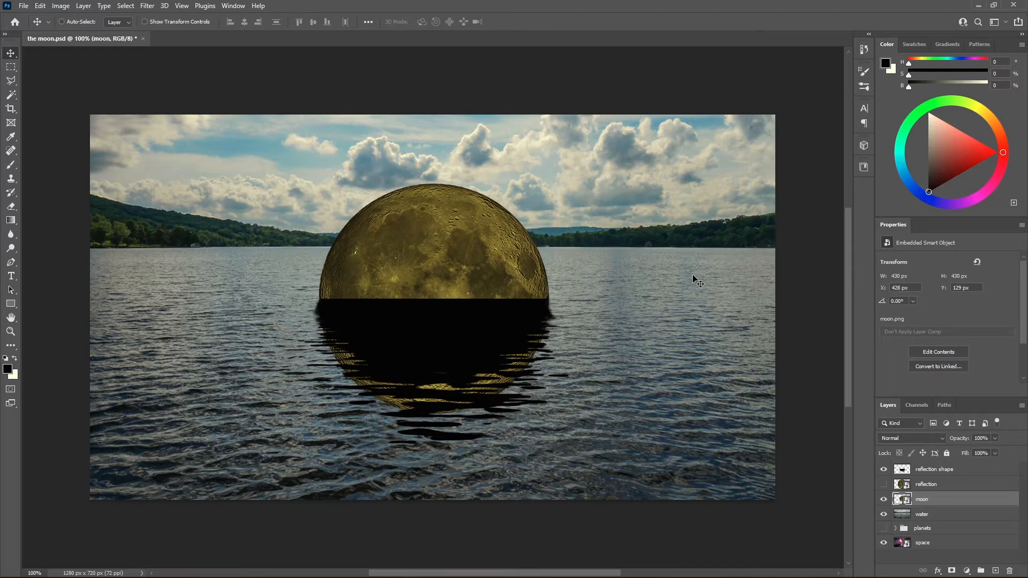
key(ctrl+t)
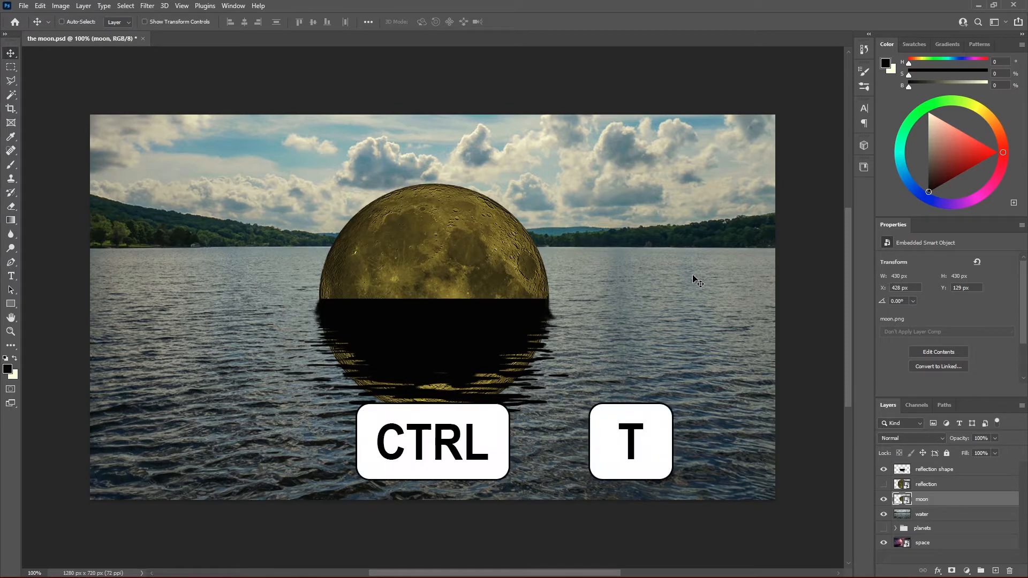
key(ctrl+t)
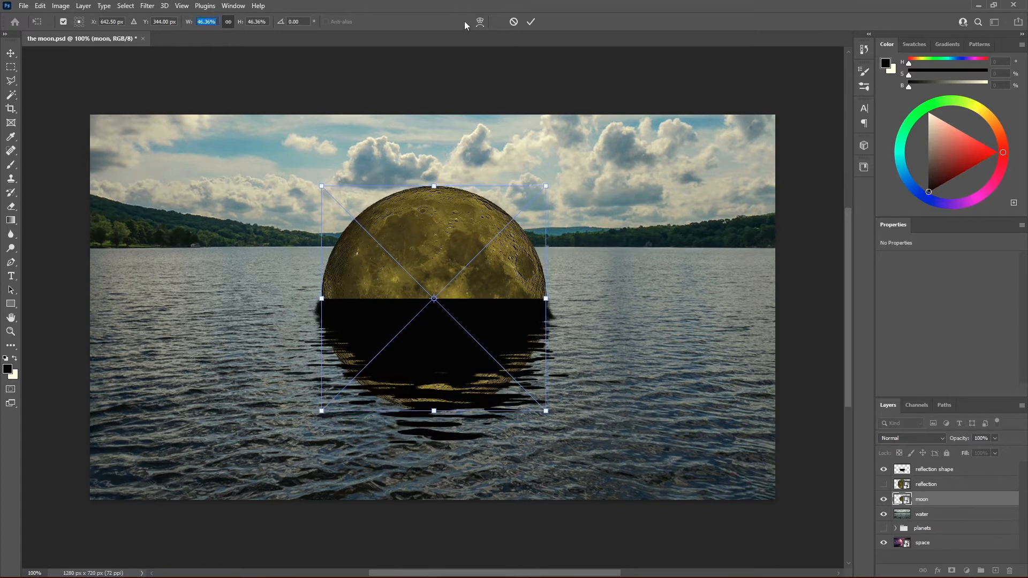
click(531, 22)
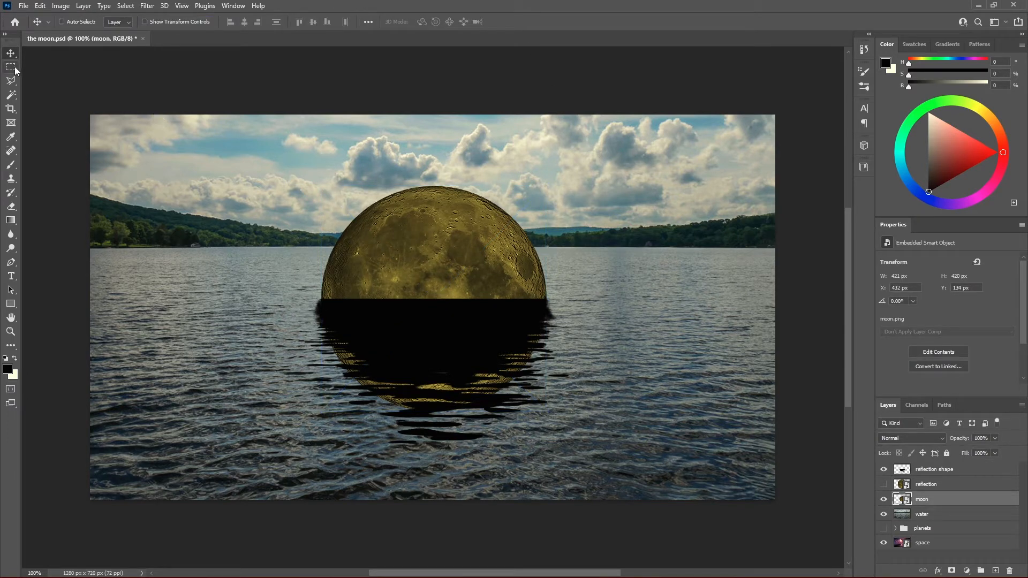
Mask the moon to its upper half with a rectangular selection, then show the reflection layer.
click(11, 67)
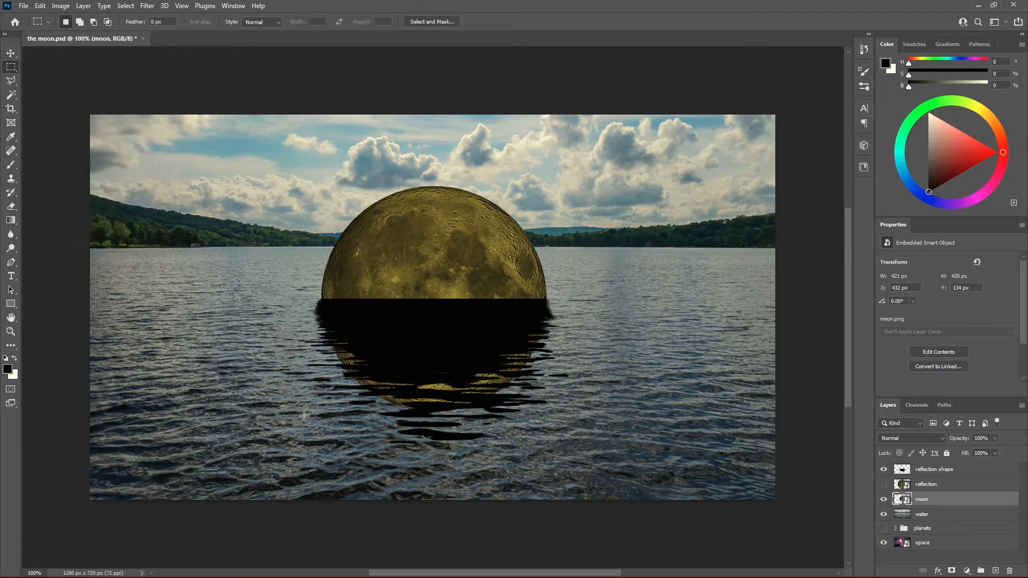
drag(231, 132, 546, 302)
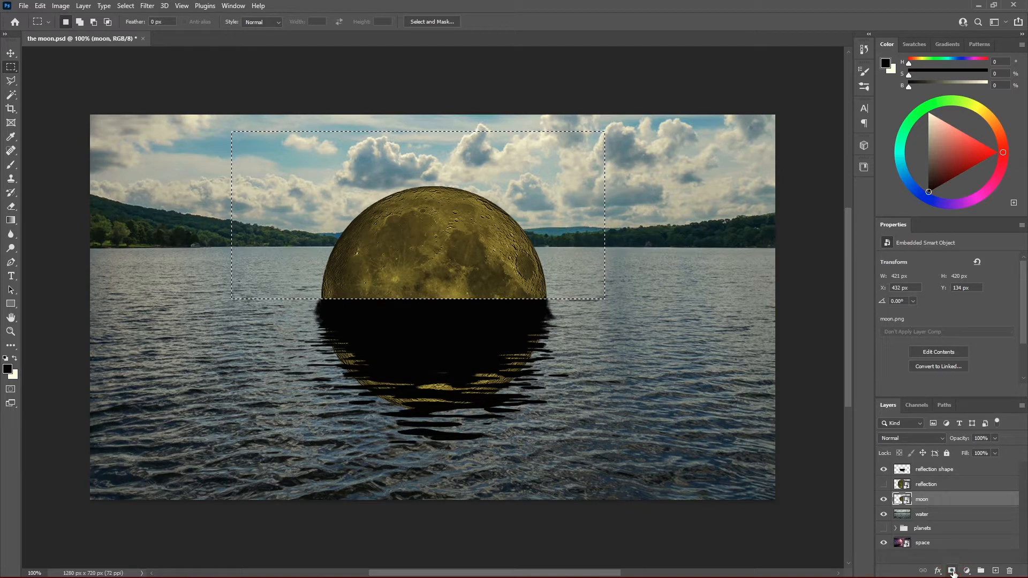
click(951, 571)
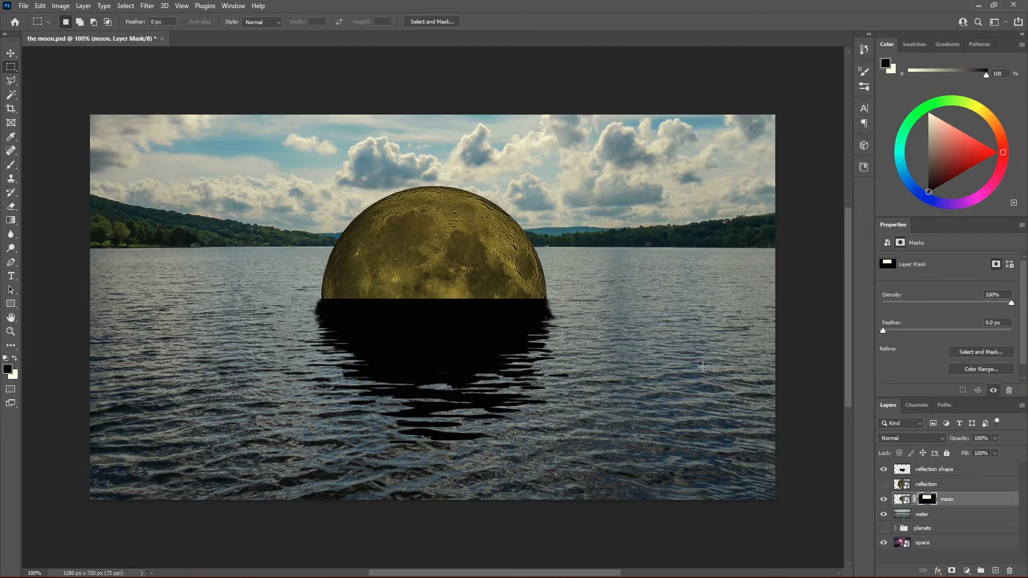
mouse_move(728, 373)
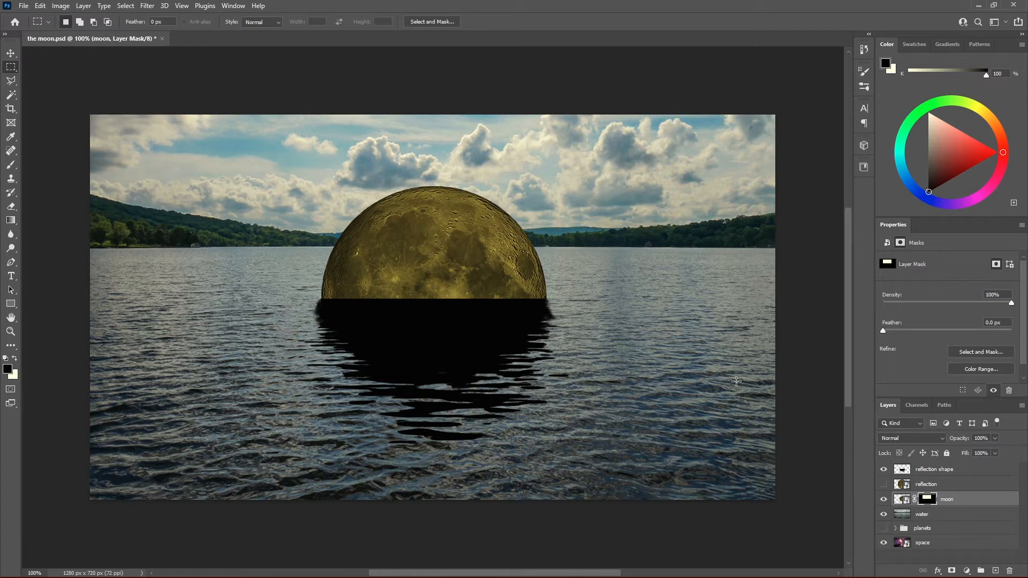
click(926, 484)
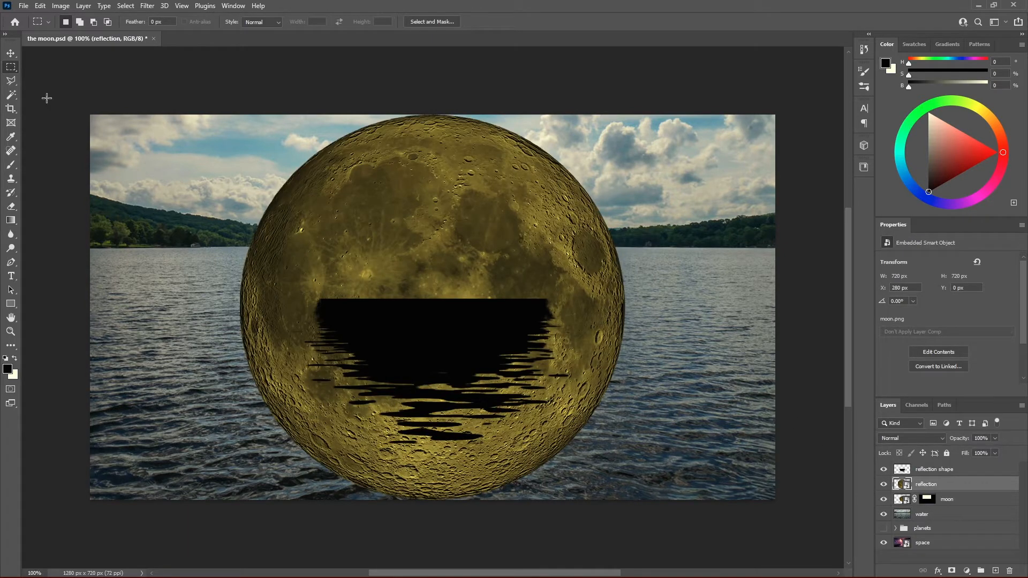
Scale the reflection copy to match the moon and mask it to the wavy reflection shape.
key(v)
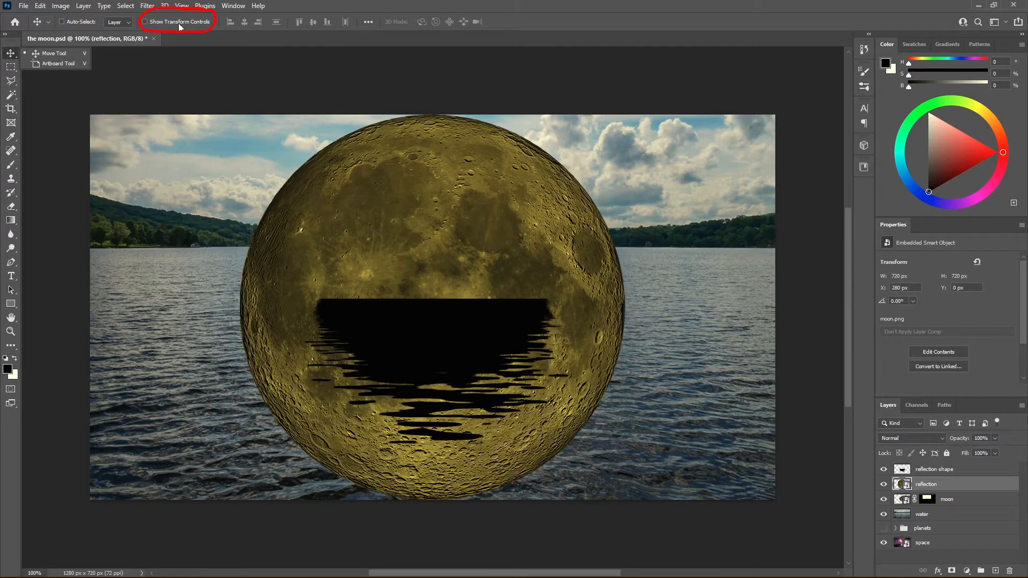
click(144, 21)
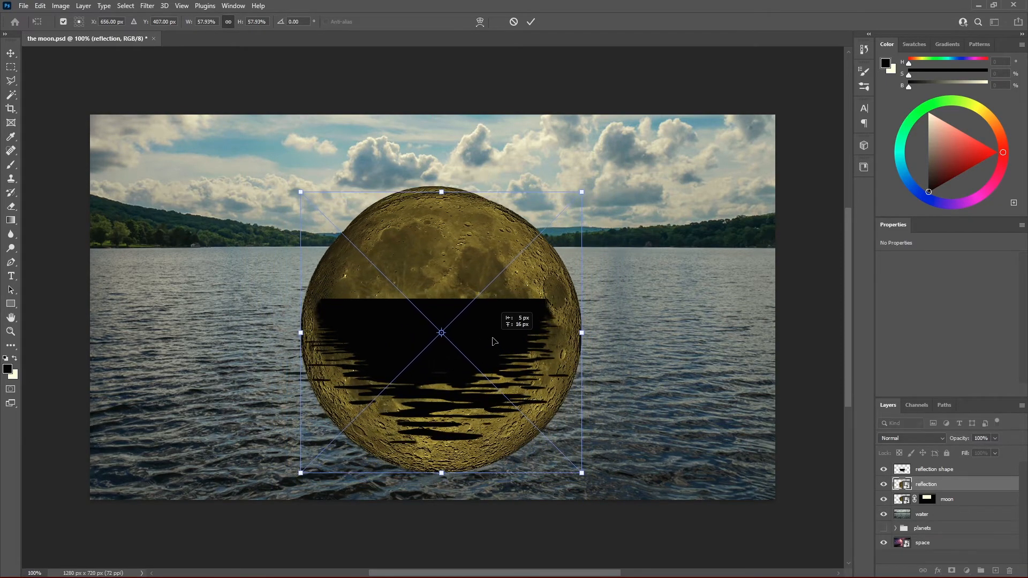
click(532, 21)
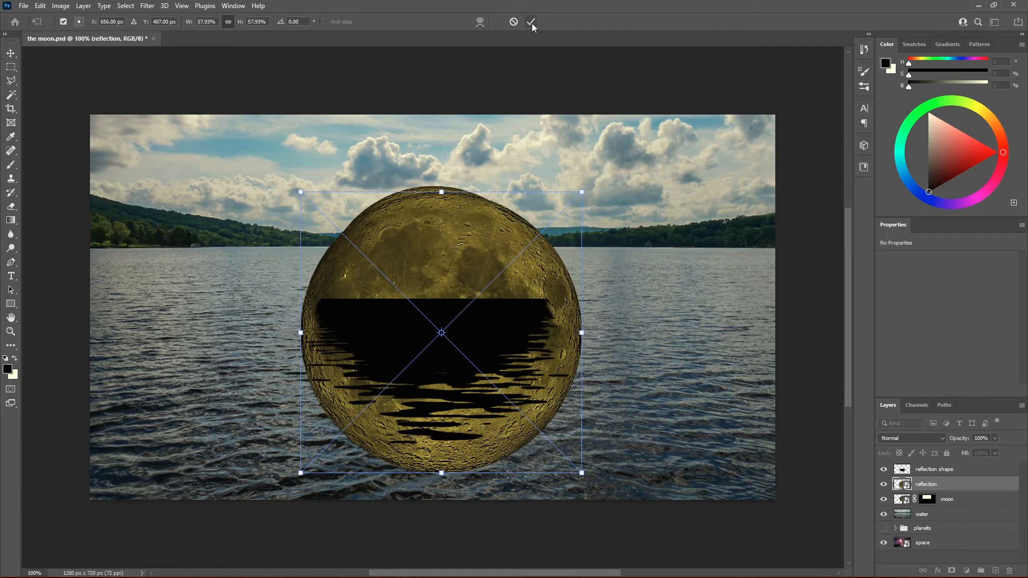
click(532, 21)
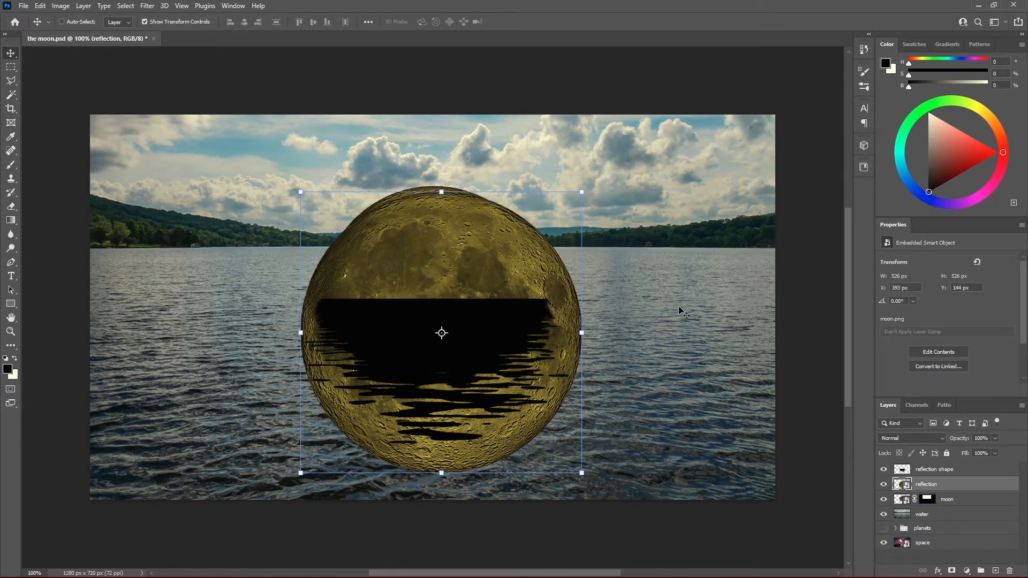
key(ctrl)
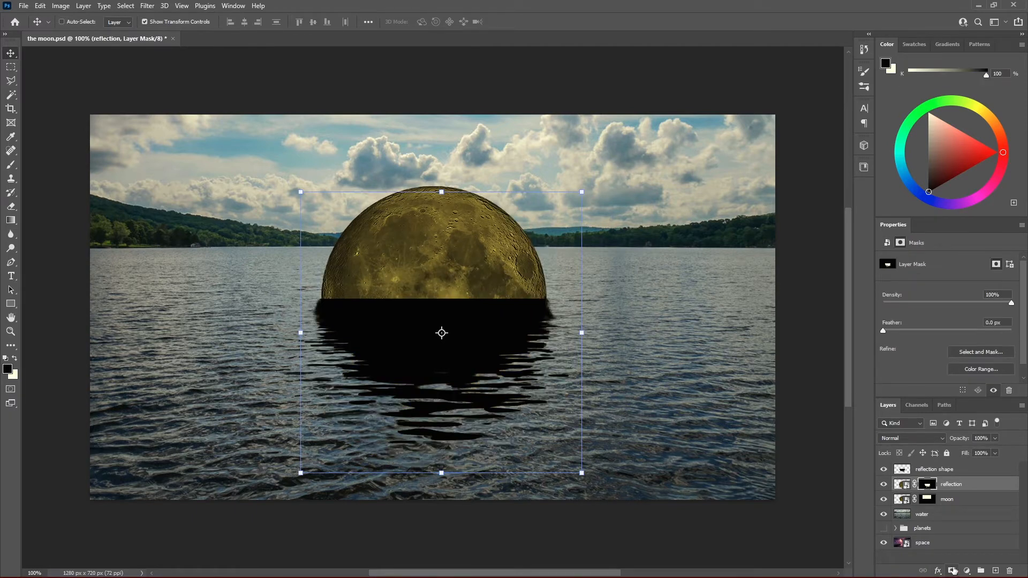
mouse_move(820, 491)
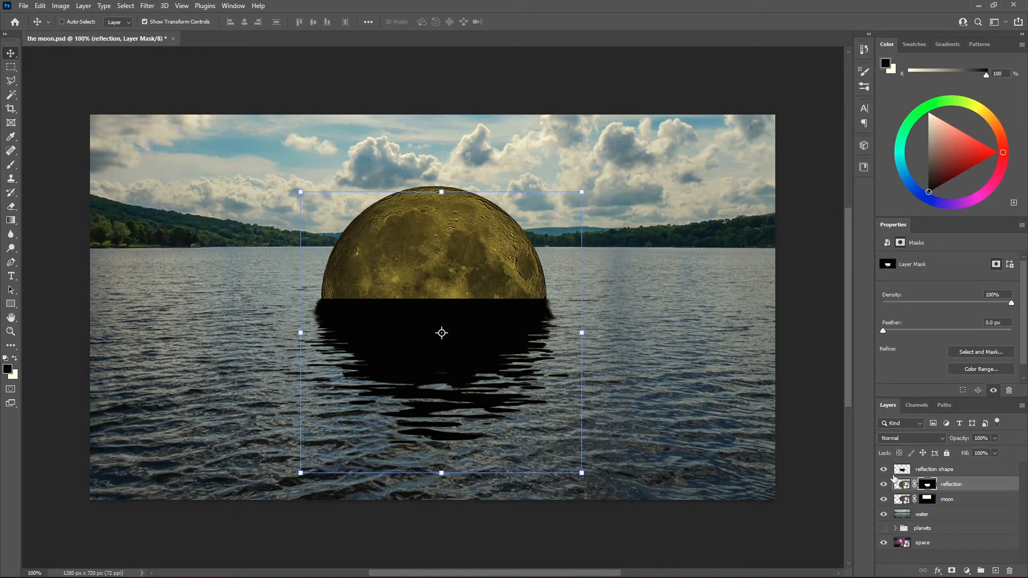
click(934, 470)
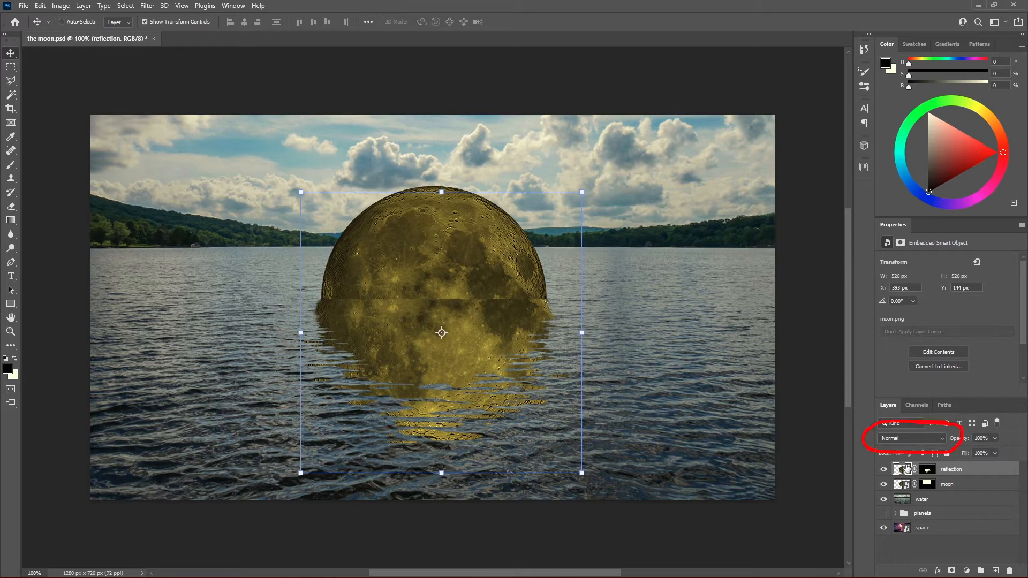
mouse_move(909, 444)
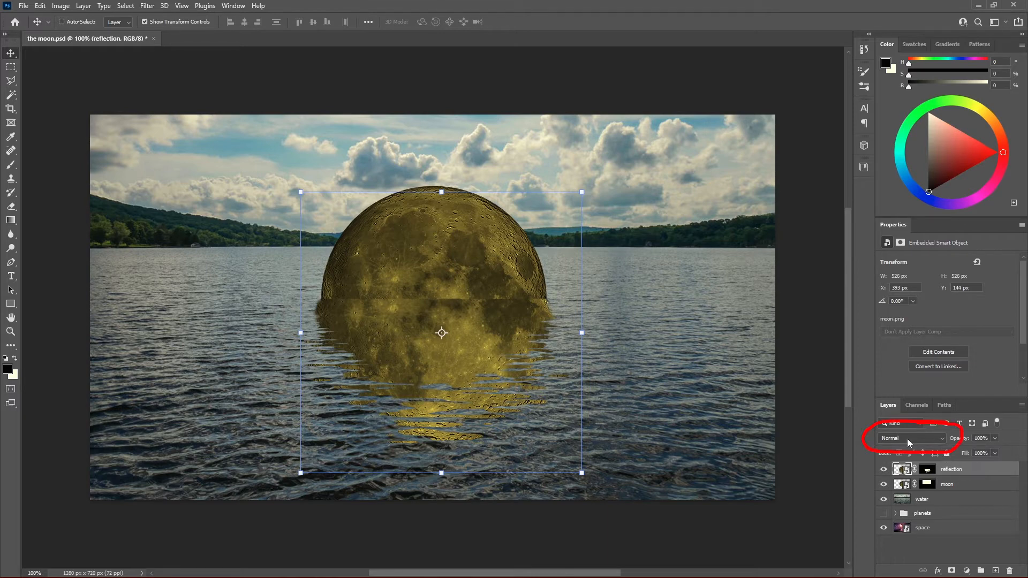
Set the reflection to Overlay and add an Outer Glow: 10% opacity, 0 spread, 10 px.
click(911, 438)
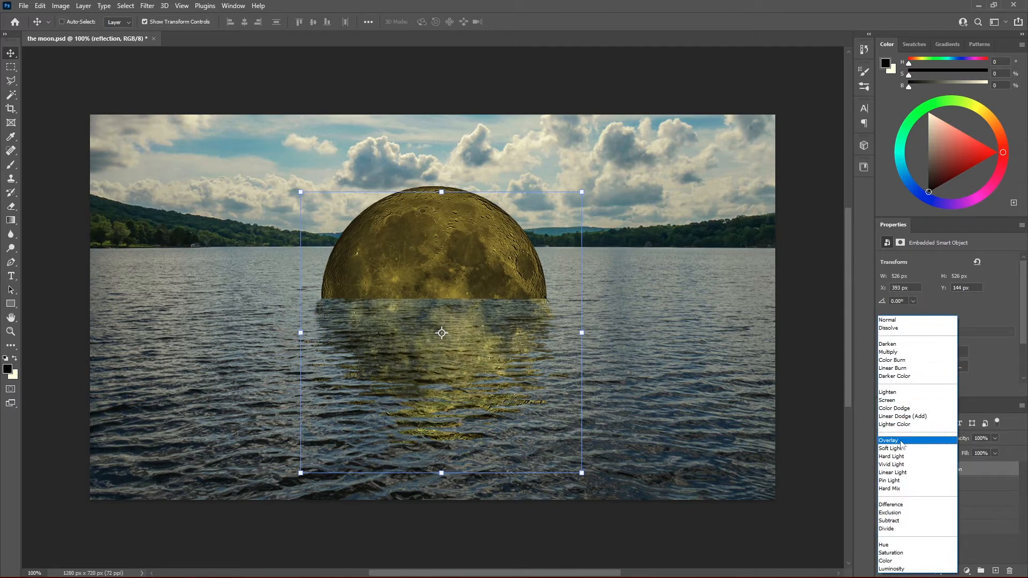
click(890, 440)
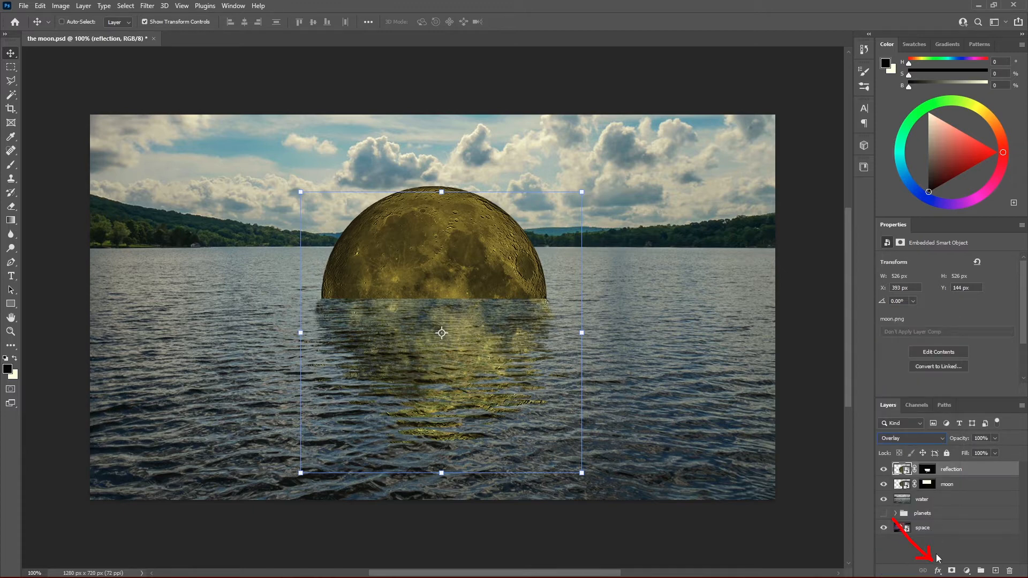
click(938, 570)
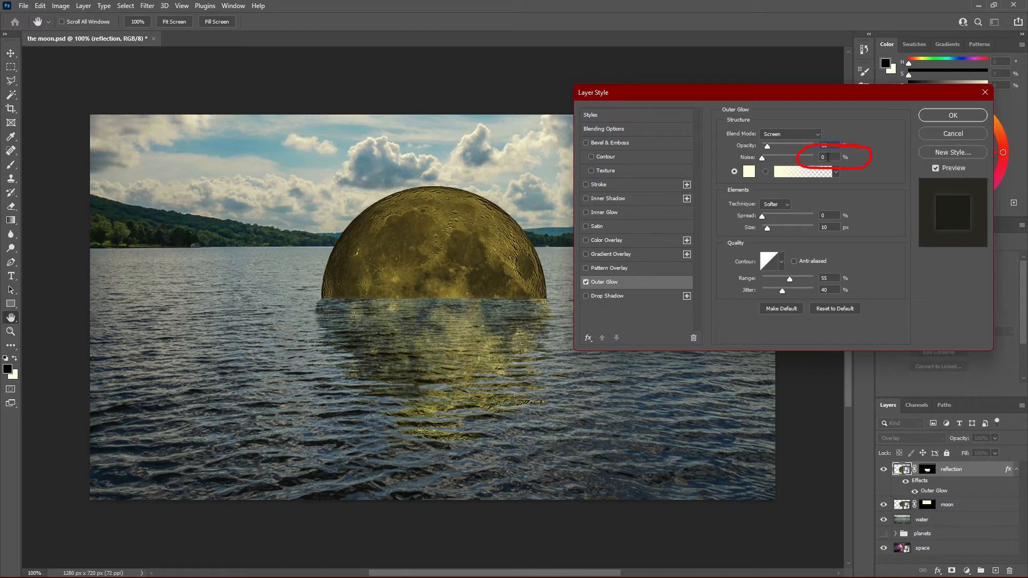
text(10)
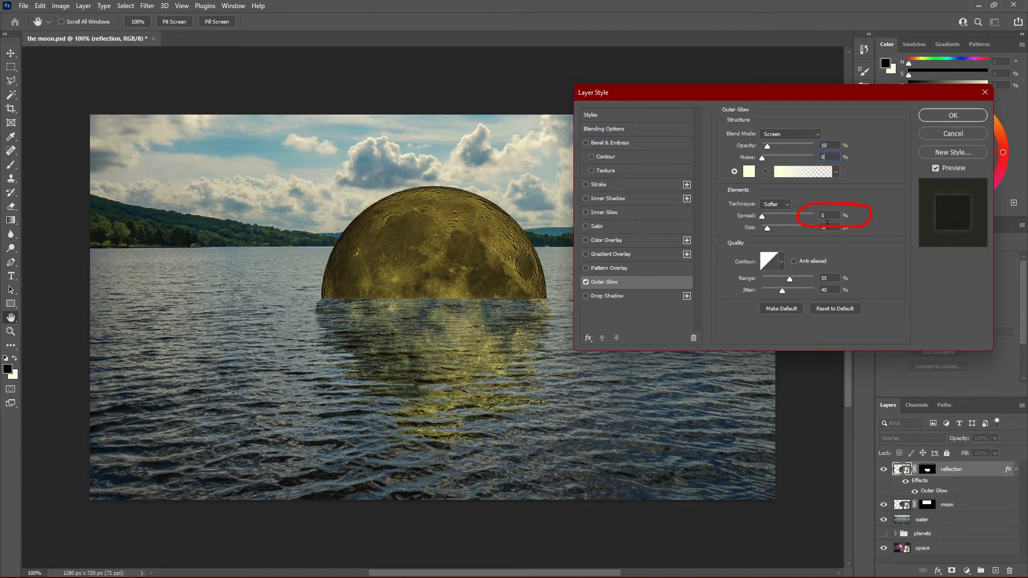
text(10)
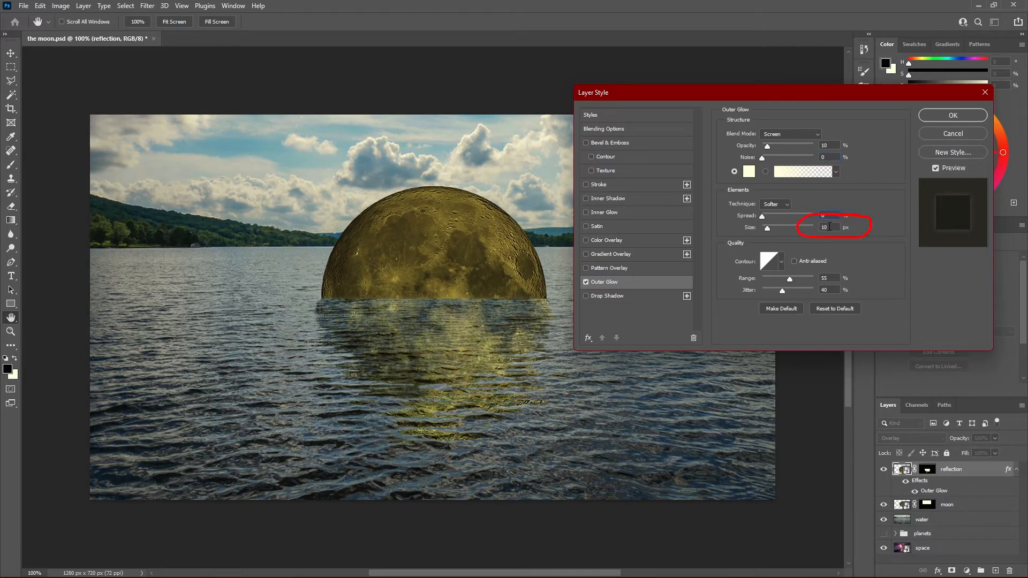
click(828, 278)
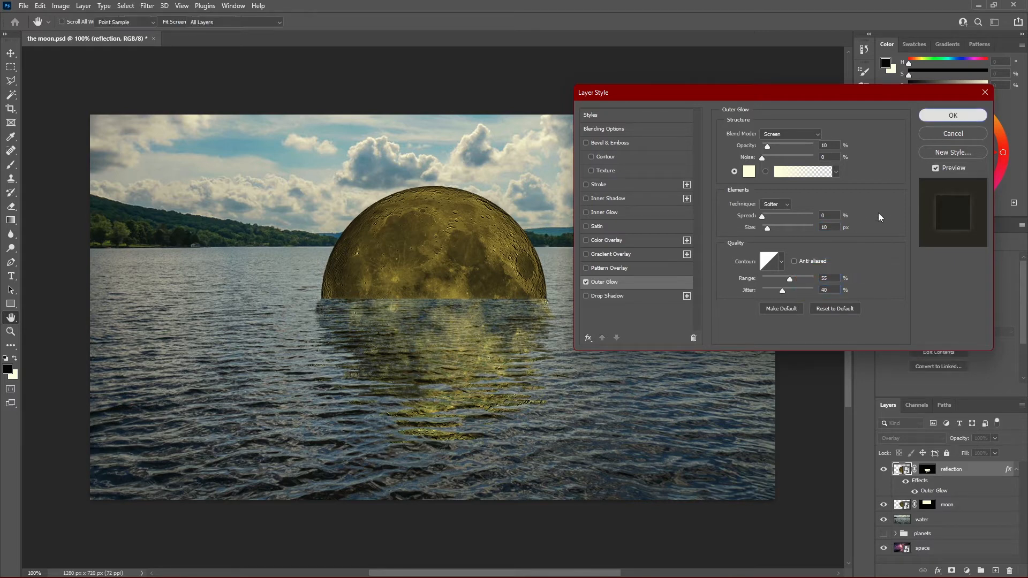
click(952, 115)
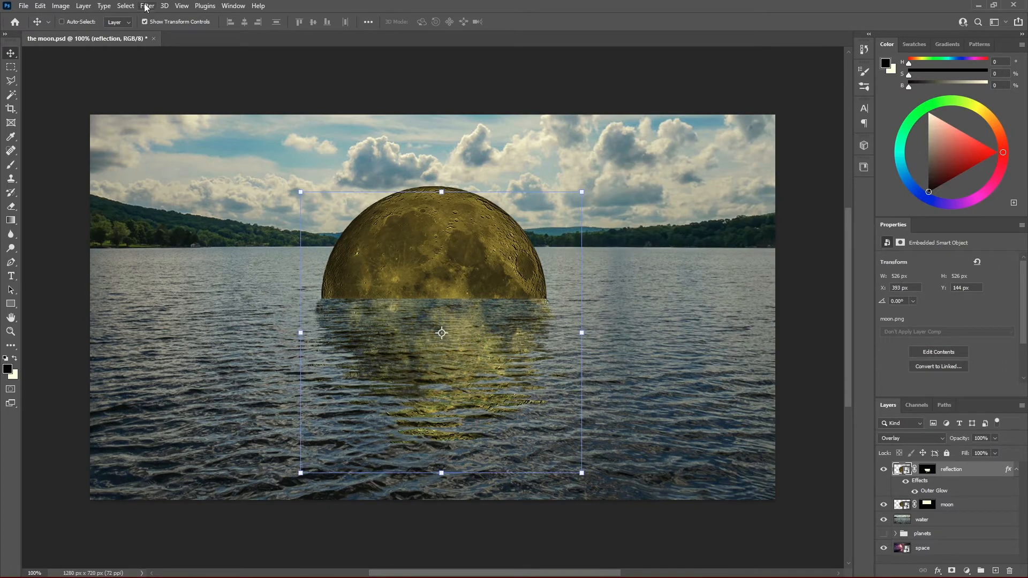
Apply a Gaussian Blur of about 5.8 px radius to the reflection layer.
click(147, 6)
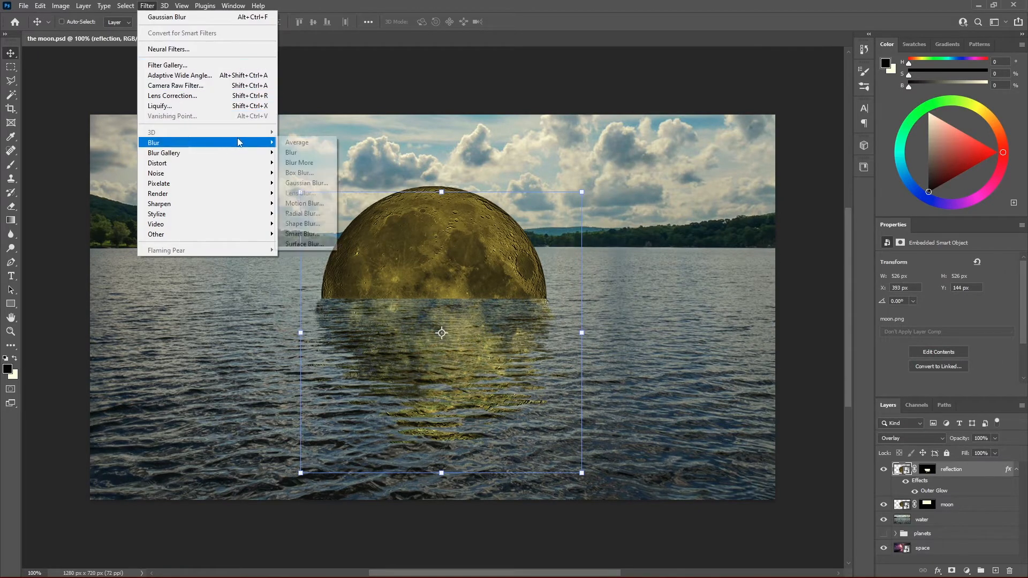
click(307, 183)
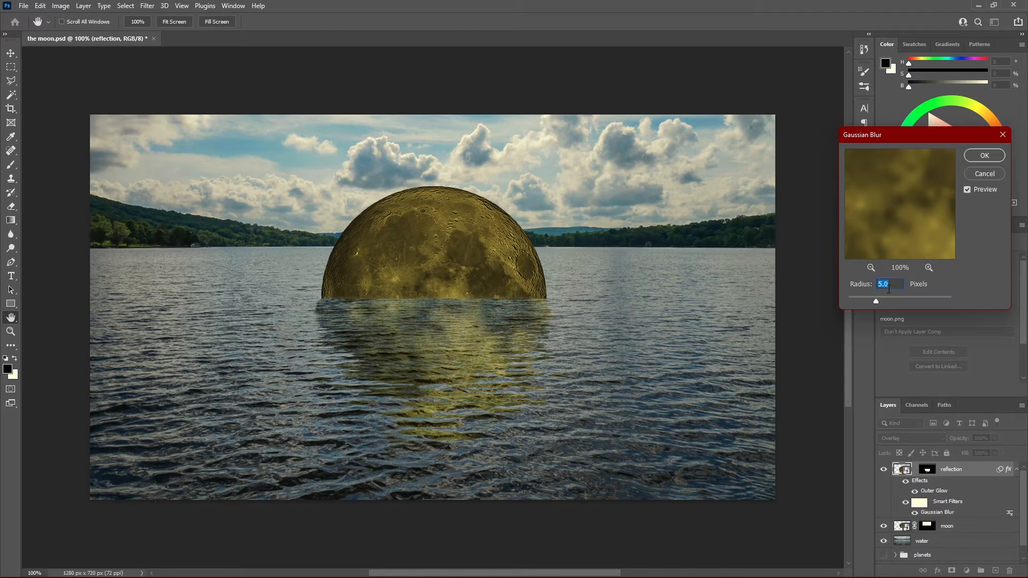
drag(875, 301, 880, 302)
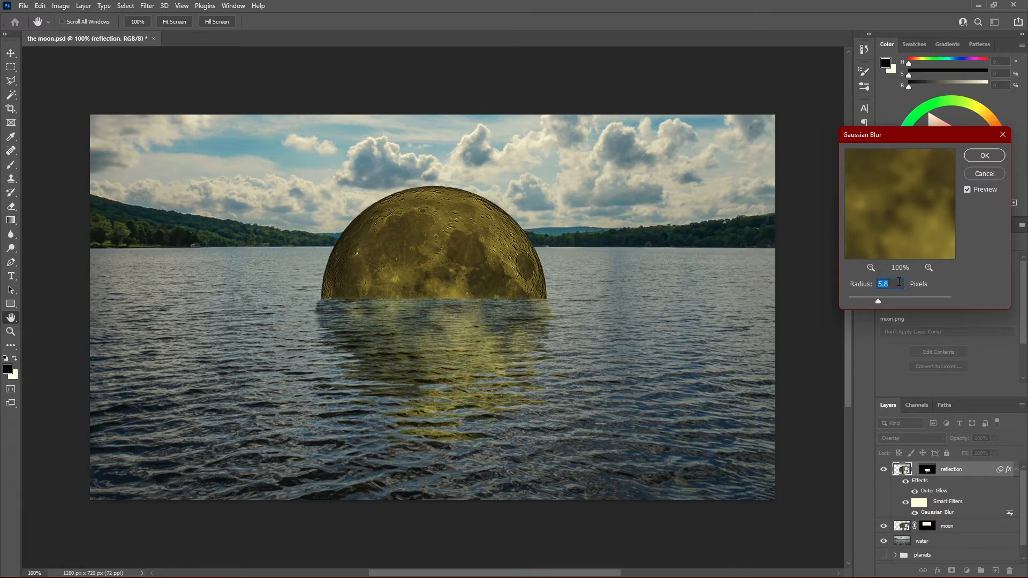
click(984, 155)
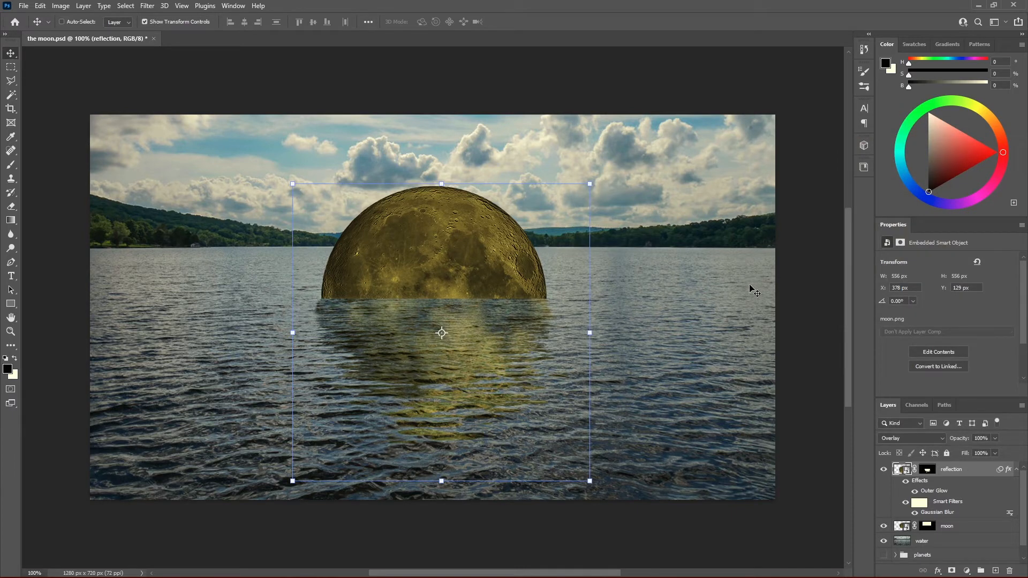
mouse_move(755, 288)
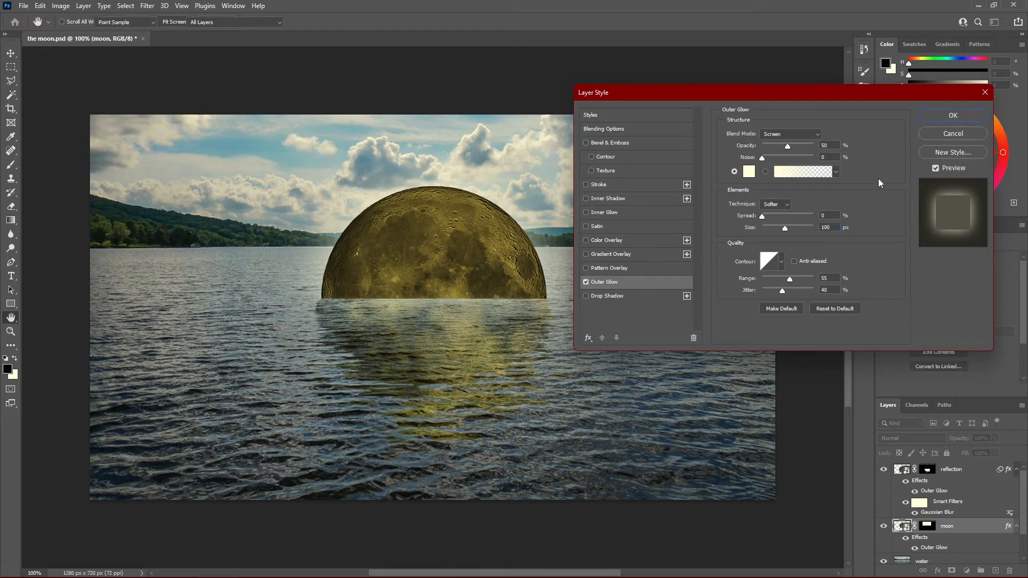
Apply an Outer Glow to the moon layer at 50% opacity and 100 px size.
click(952, 116)
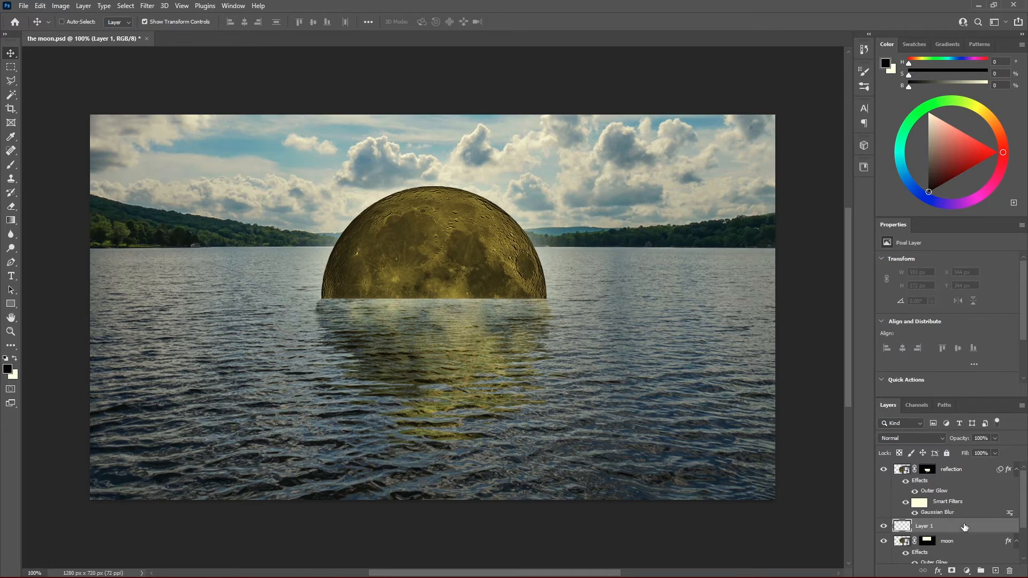
Clip the new empty layer to the moon layer and get ready to paint.
right_click(925, 526)
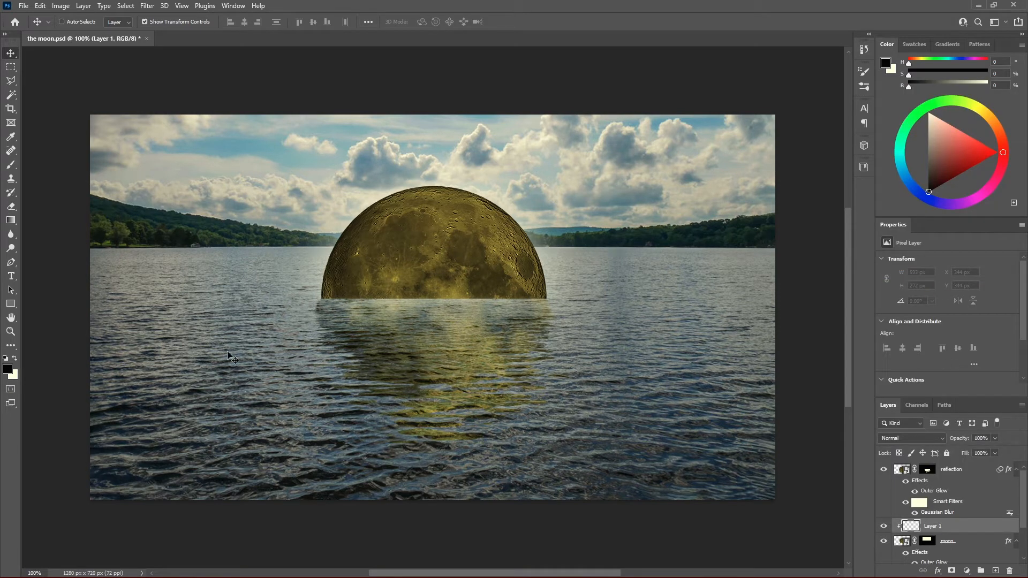
key(d)
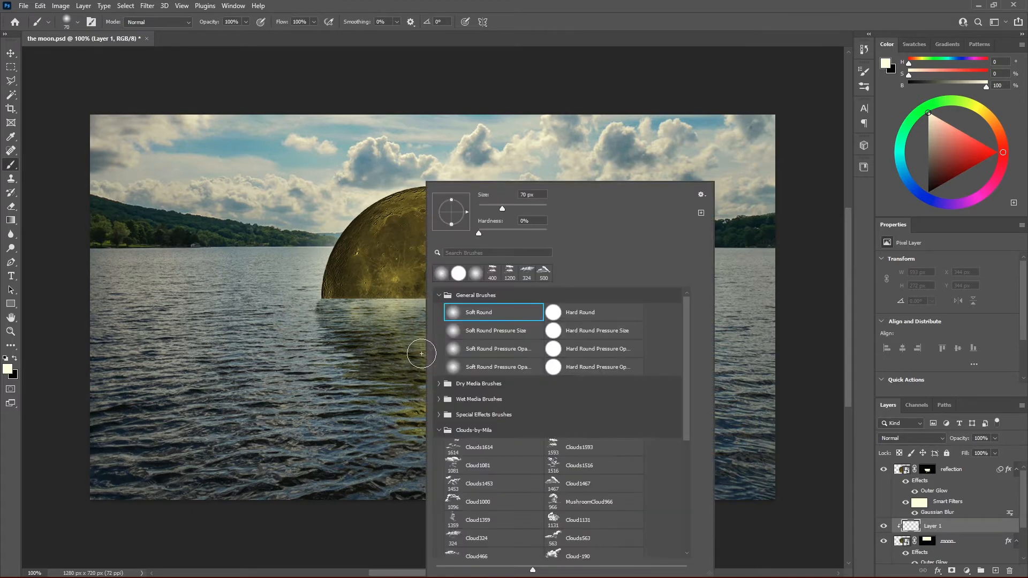
Paint a straight soft-round pale glow along the moon's base at the waterline.
click(491, 312)
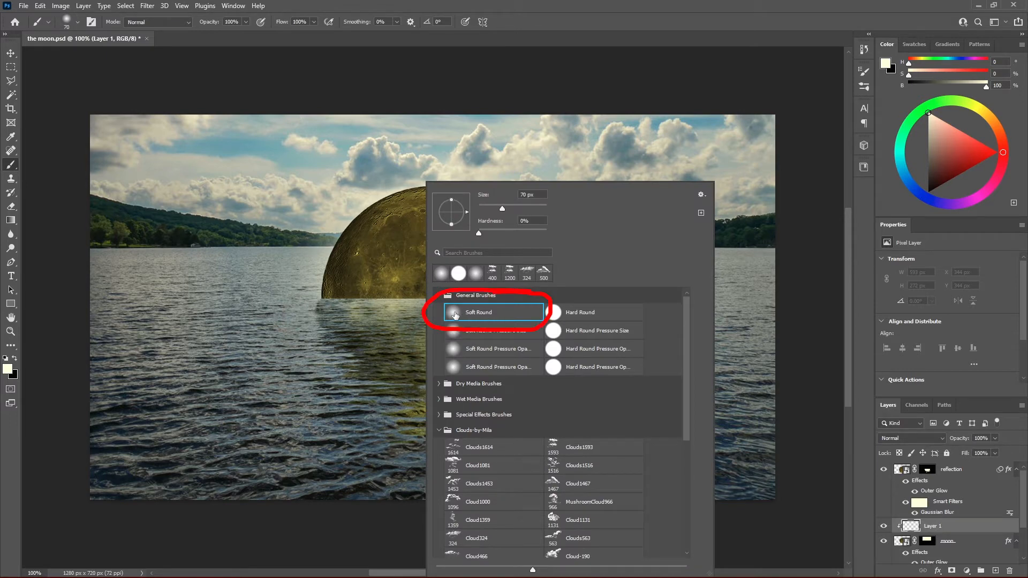
click(479, 312)
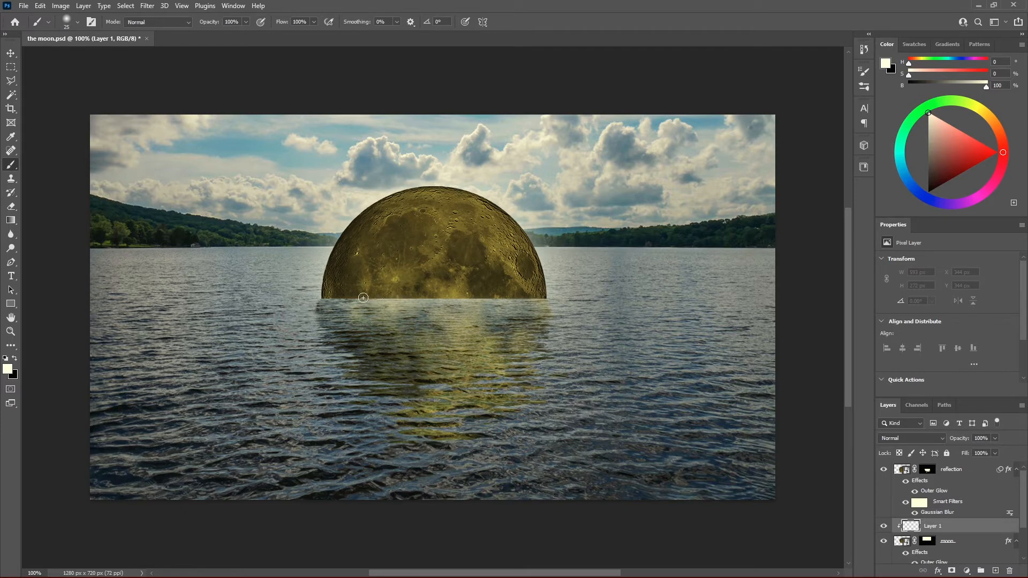
key(shift)
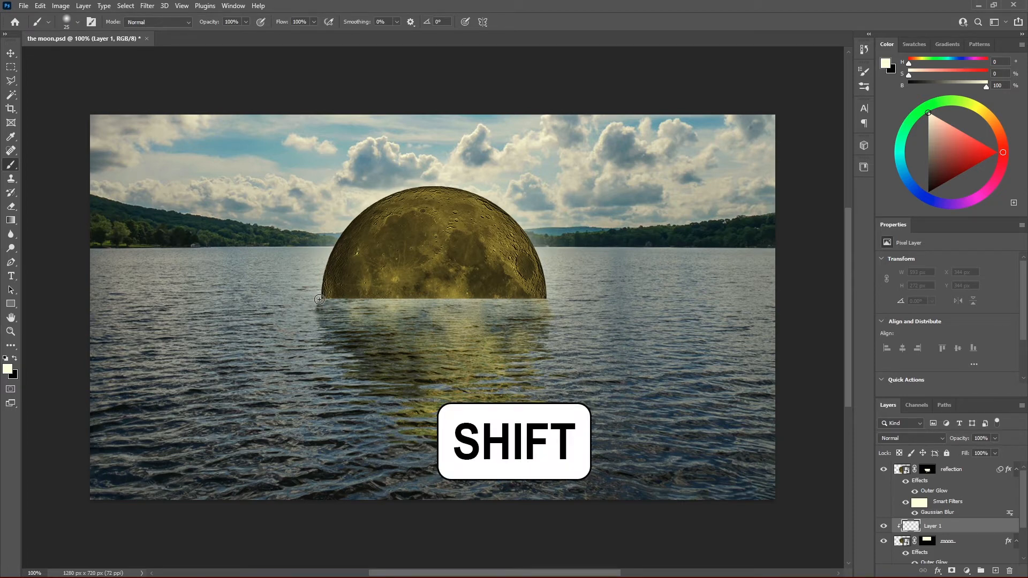
drag(318, 300, 418, 304)
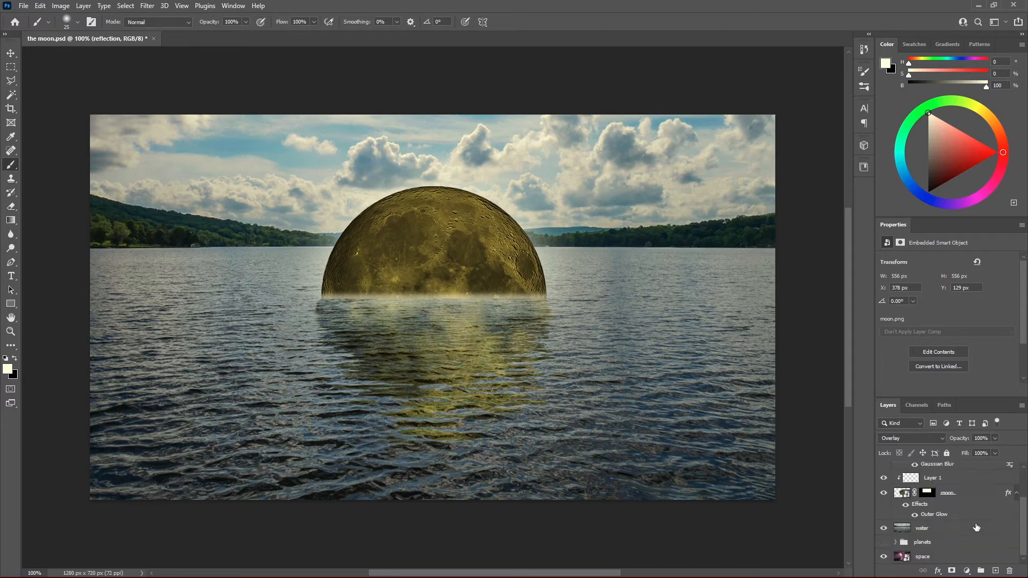
mouse_move(977, 497)
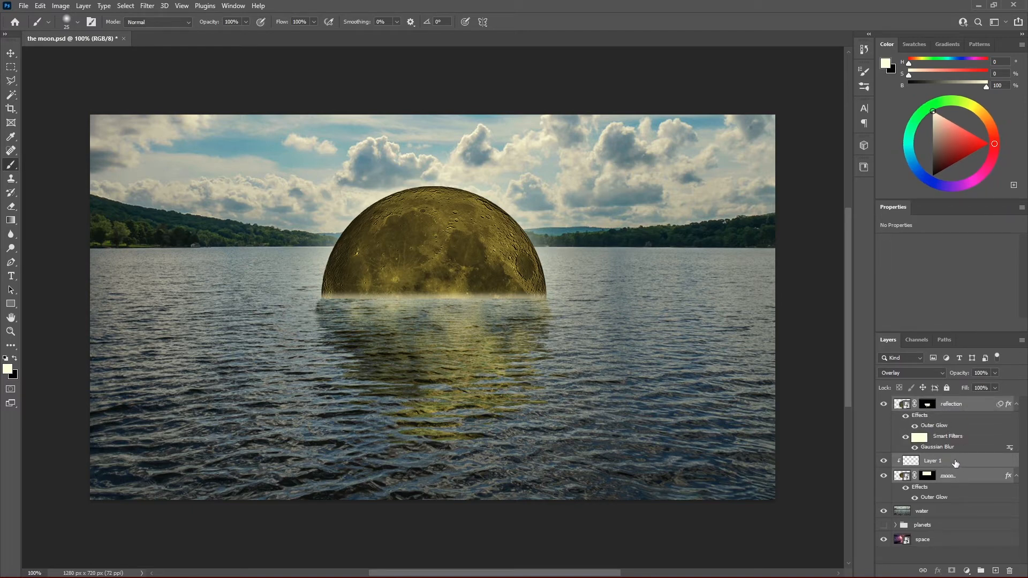
Group the moon, Layer 1 glow and reflection layers with Ctrl+G and name the group Moon.
key(ctrl+g)
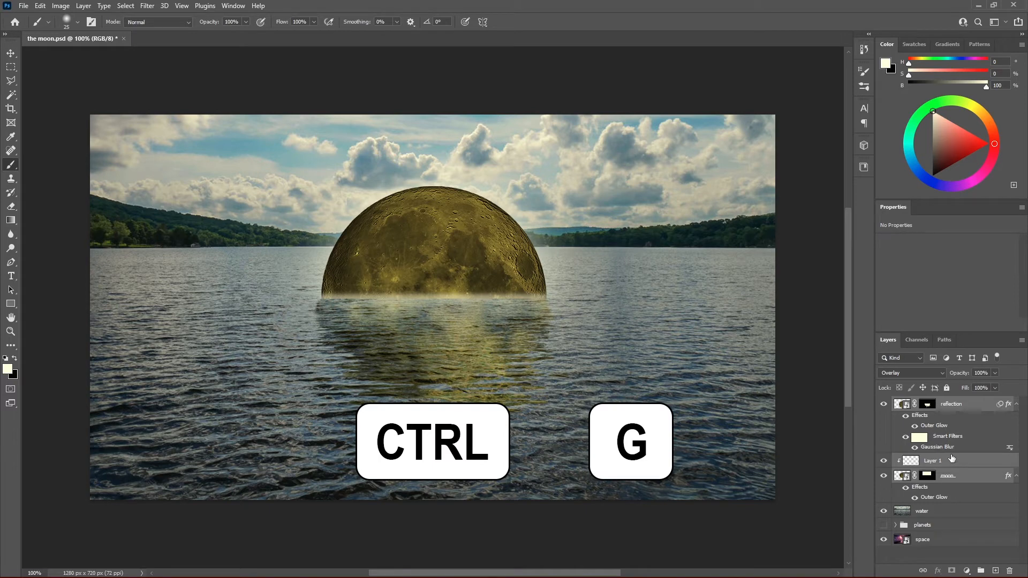
key(ctrl+g)
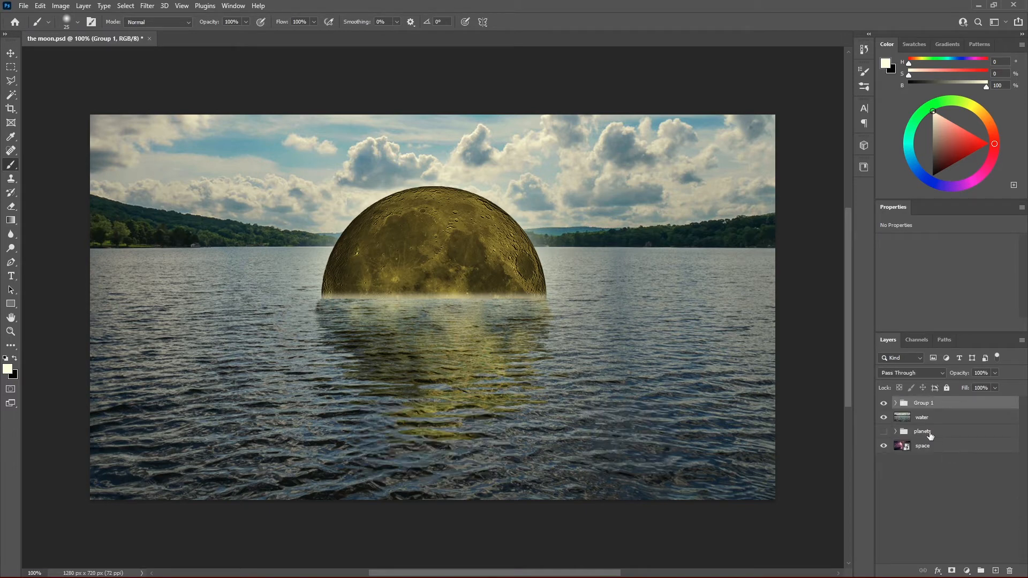
double_click(924, 403)
text(Moon)
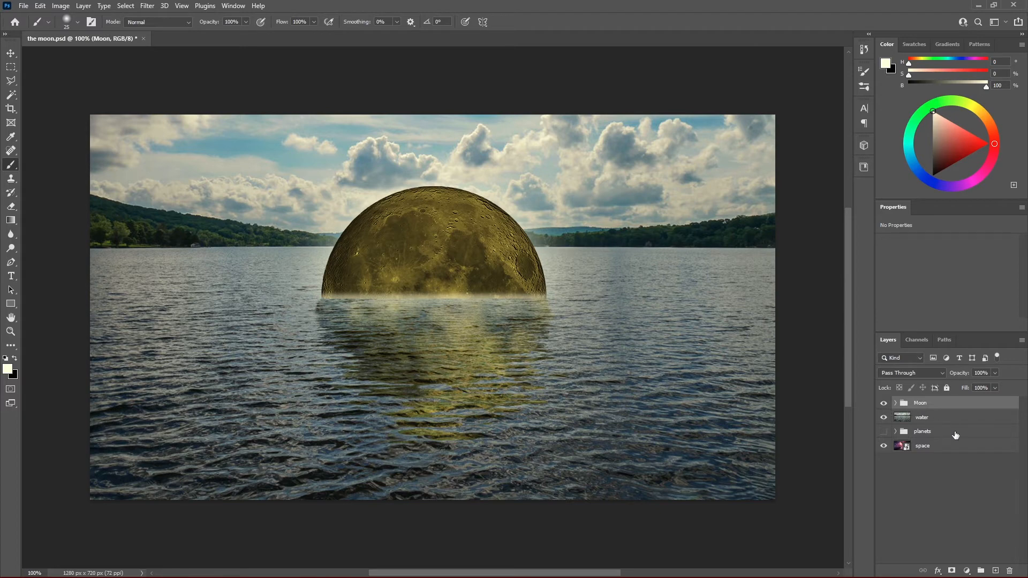
mouse_move(958, 500)
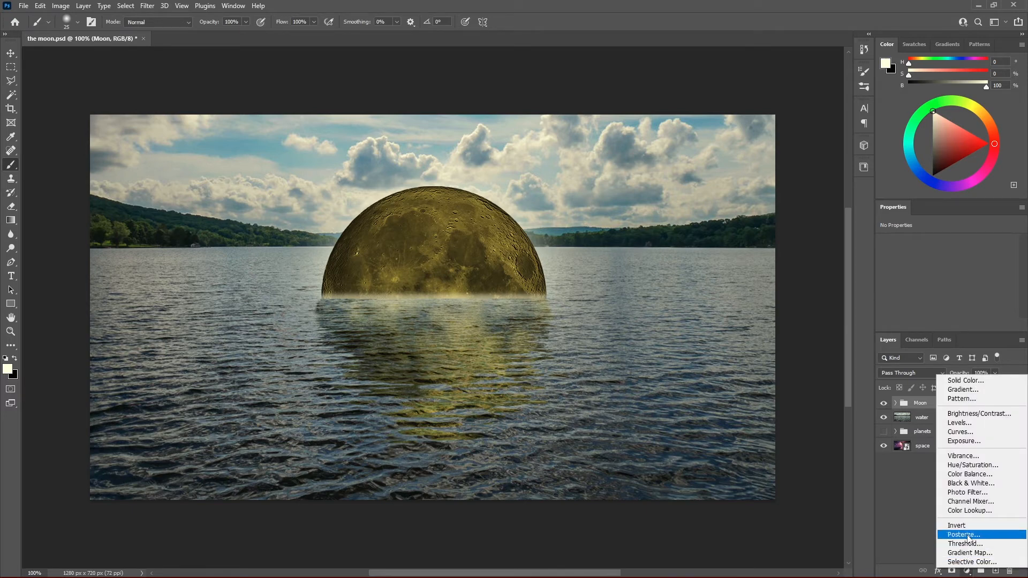
mouse_move(964, 441)
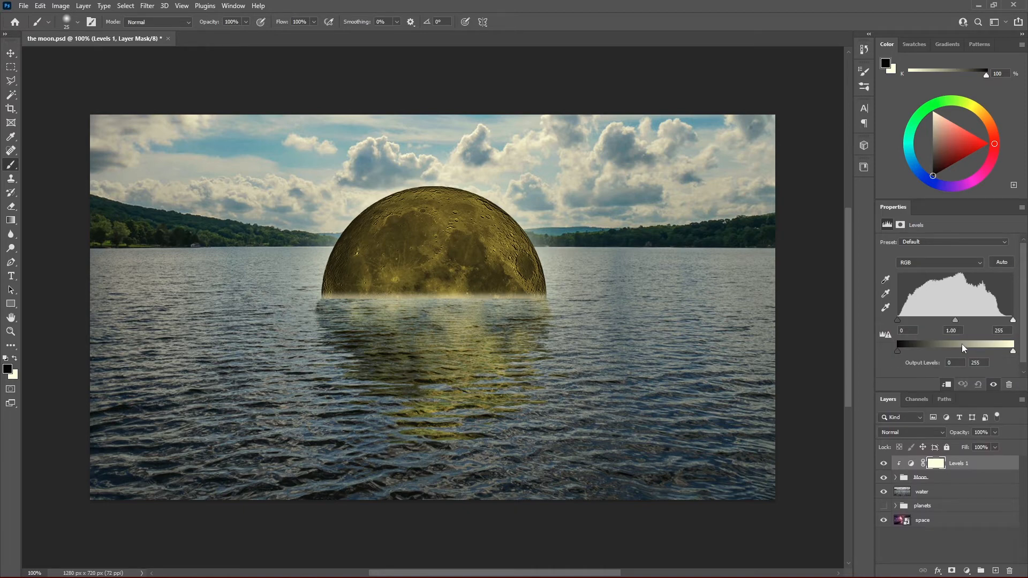
Clip a Levels adjustment to the Moon group and raise its midtone gamma to 3.5.
click(953, 330)
text(3.5)
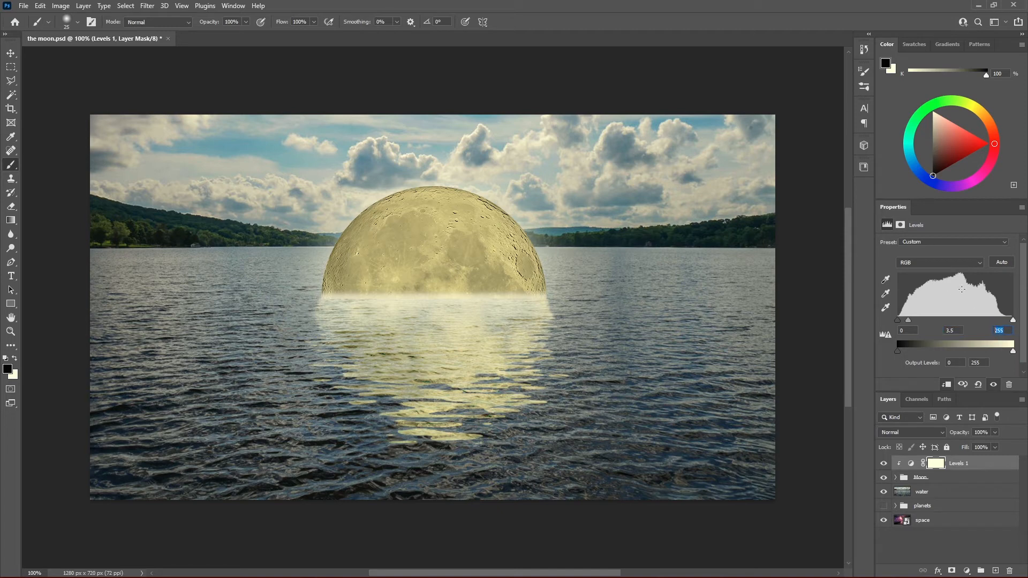
text(100)
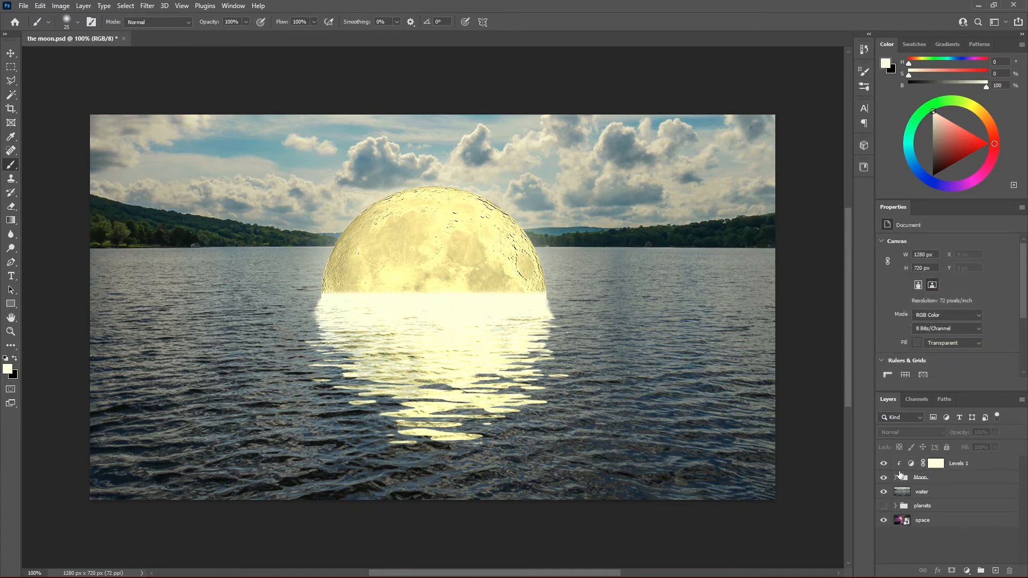
Apply a 5.8 px Gaussian Blur to the reflection layer's mask inside the Moon group.
click(896, 477)
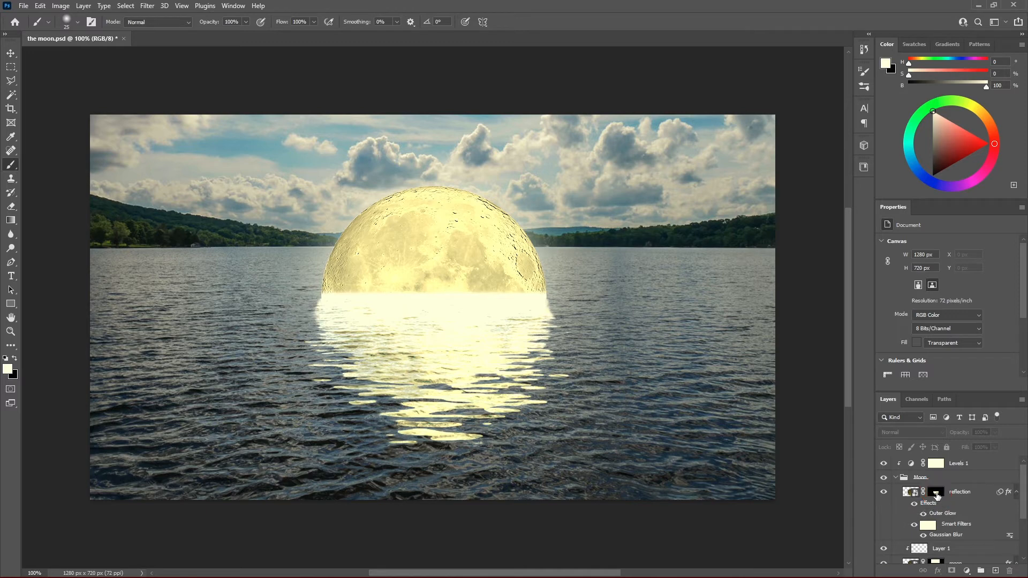
click(935, 492)
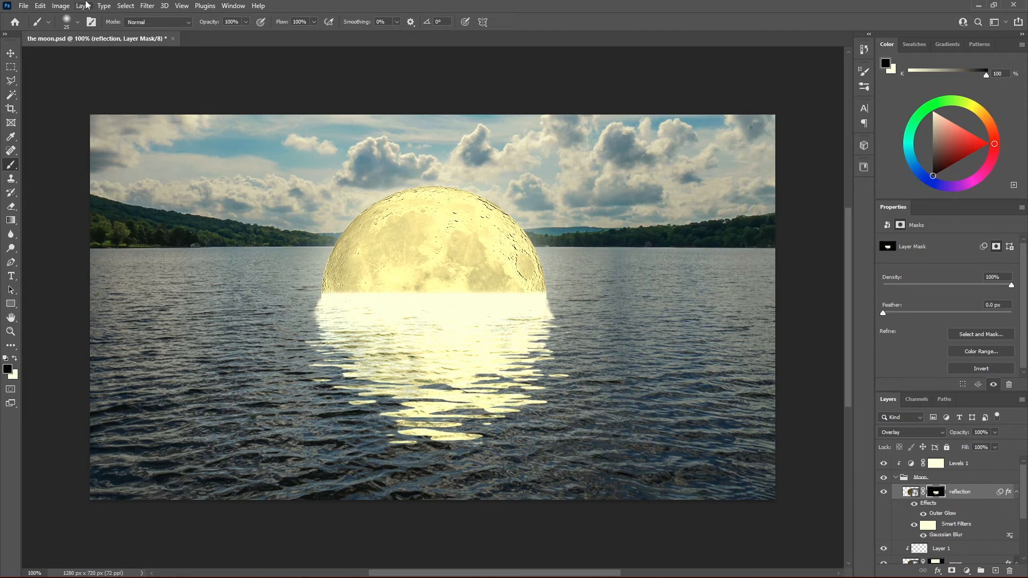
click(147, 5)
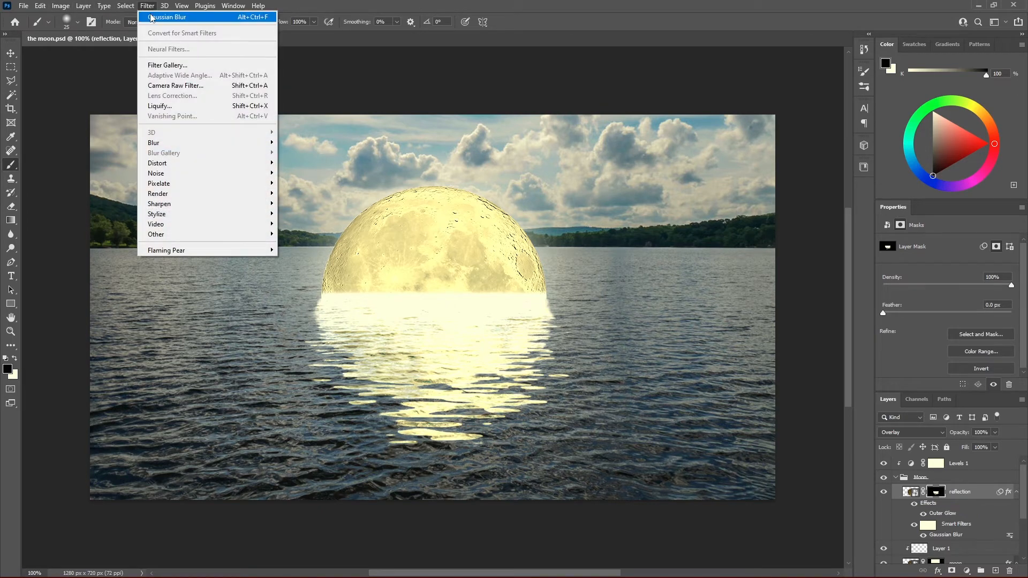
mouse_move(154, 143)
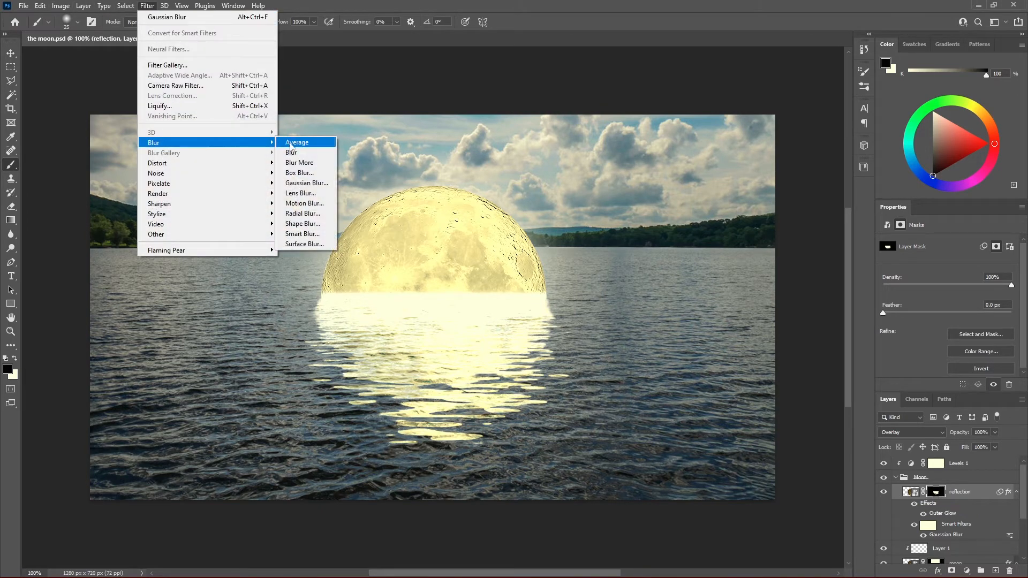
click(306, 183)
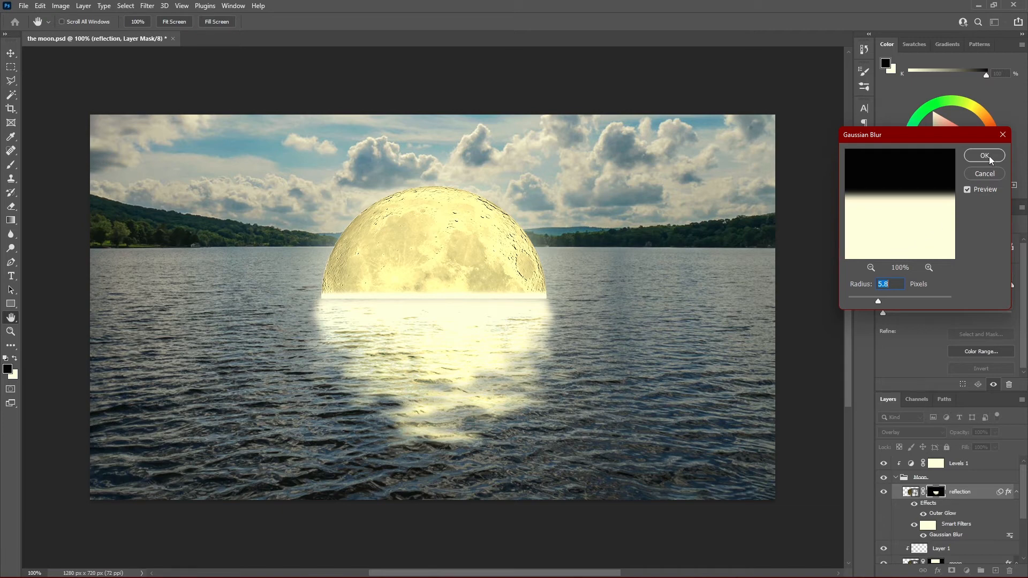
click(984, 155)
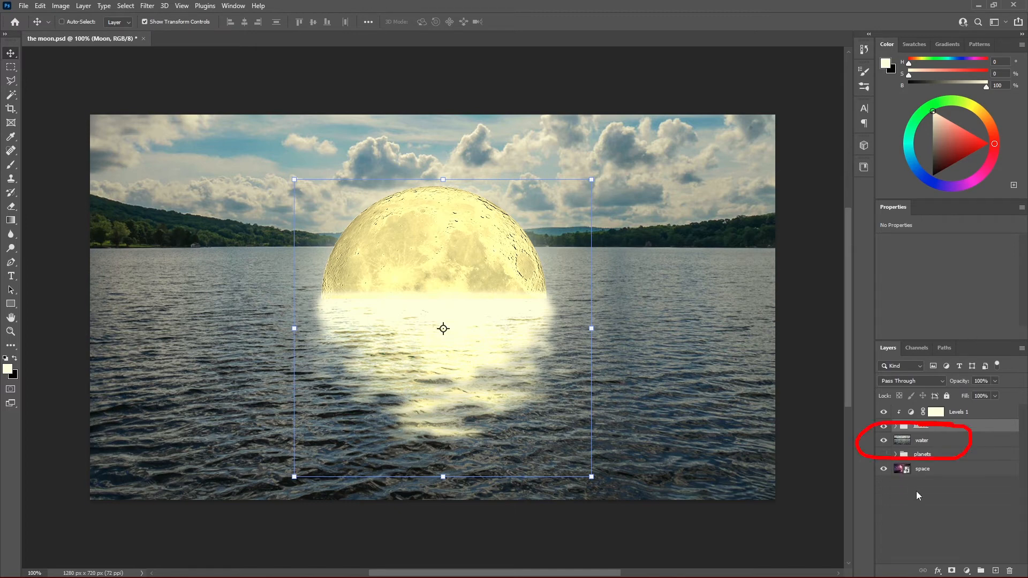
Add a mask to the water layer that keeps only the sea below the horizon.
click(922, 440)
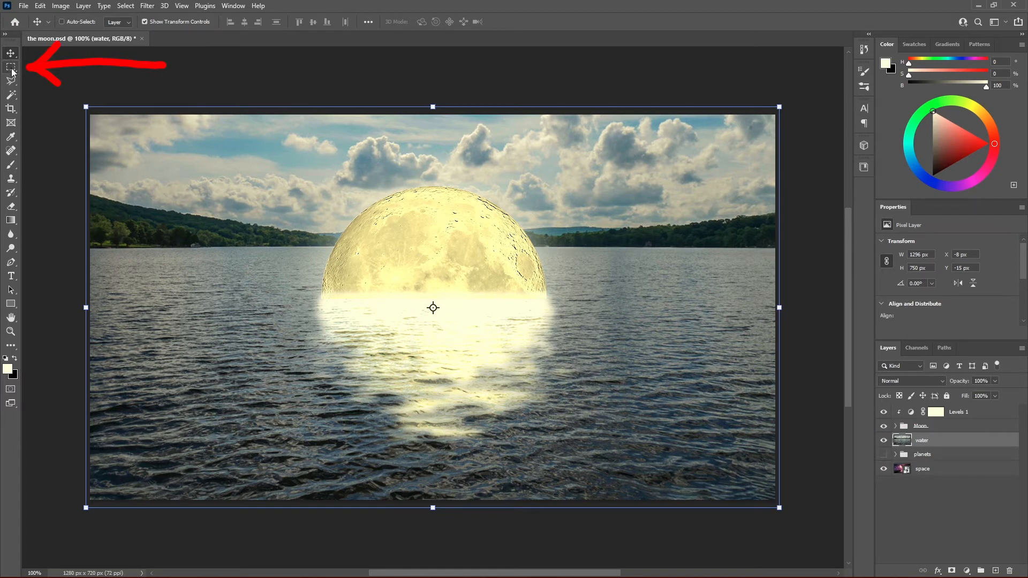
click(12, 67)
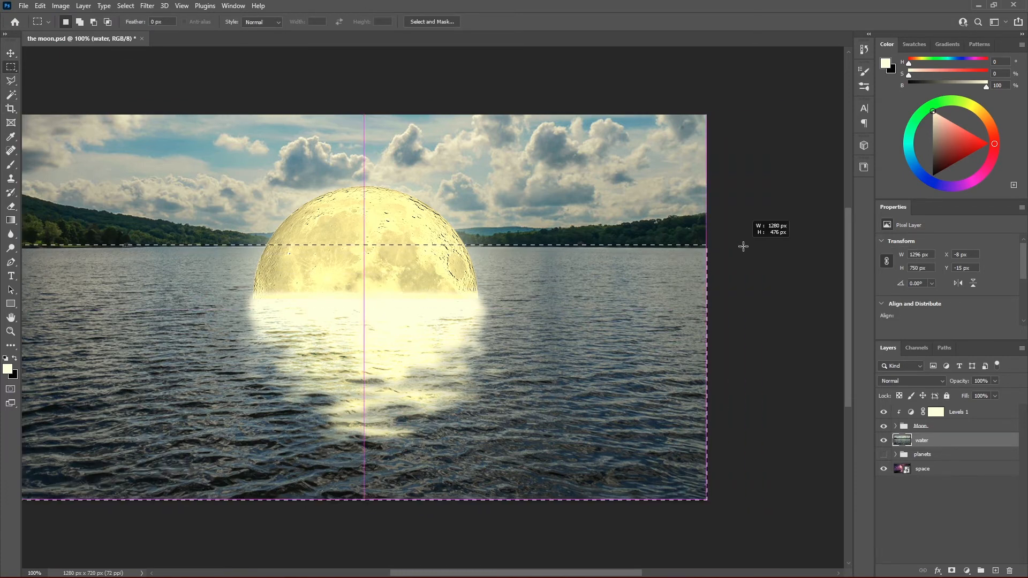
drag(745, 245, 744, 251)
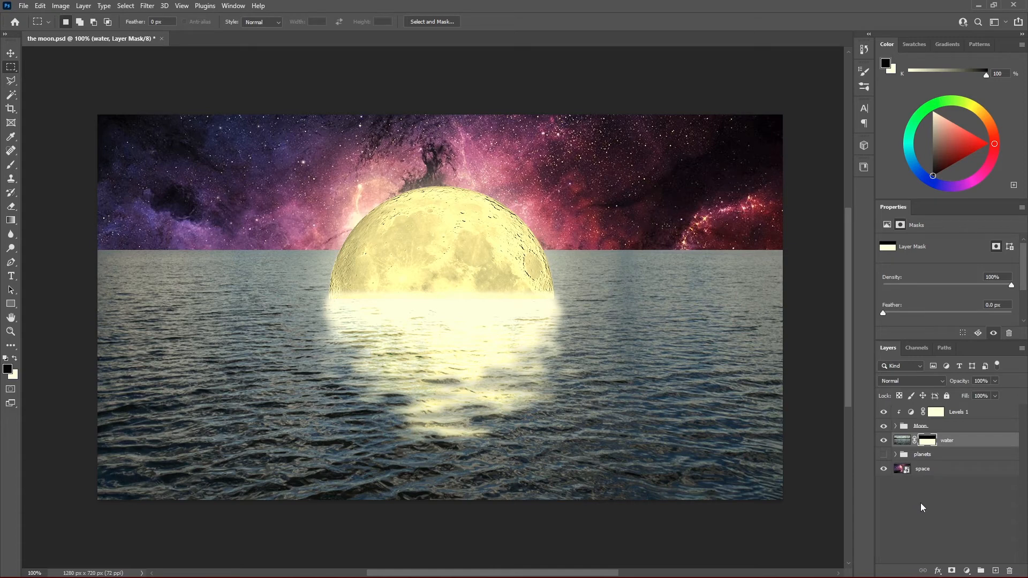
key(ctrl)
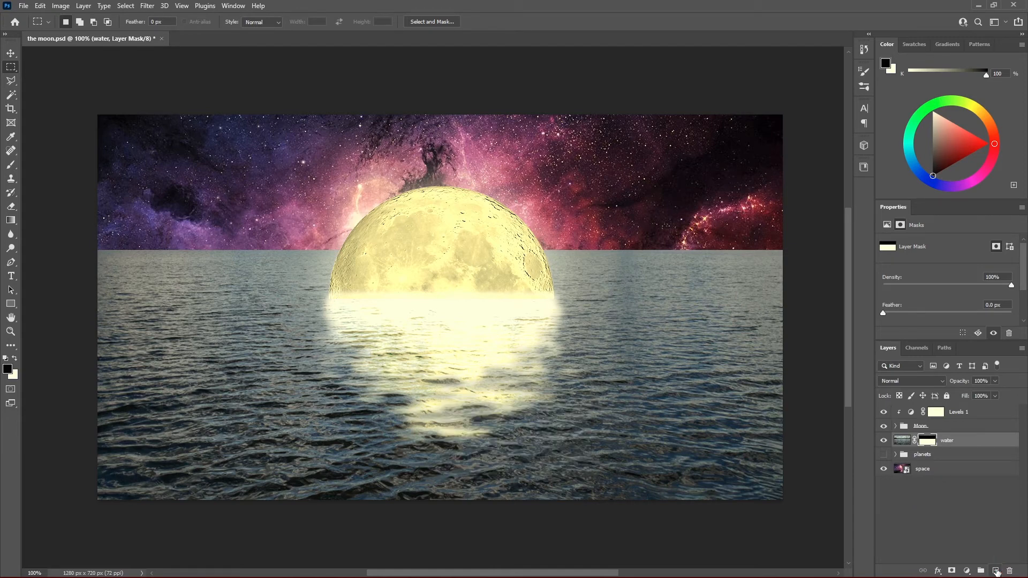
Paint a straight pale glow along the horizon on a new layer at 21% opacity.
click(995, 570)
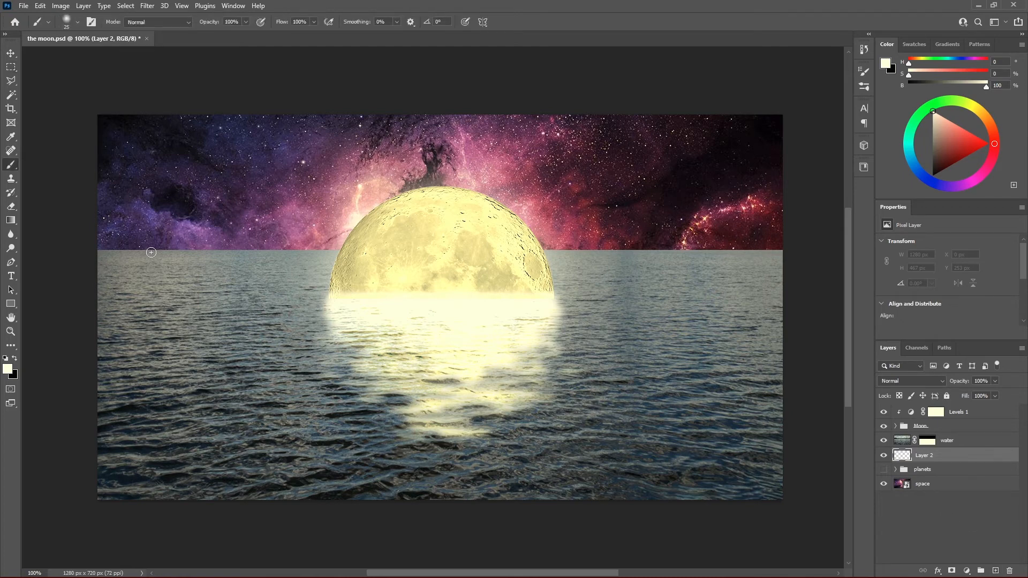
mouse_move(143, 254)
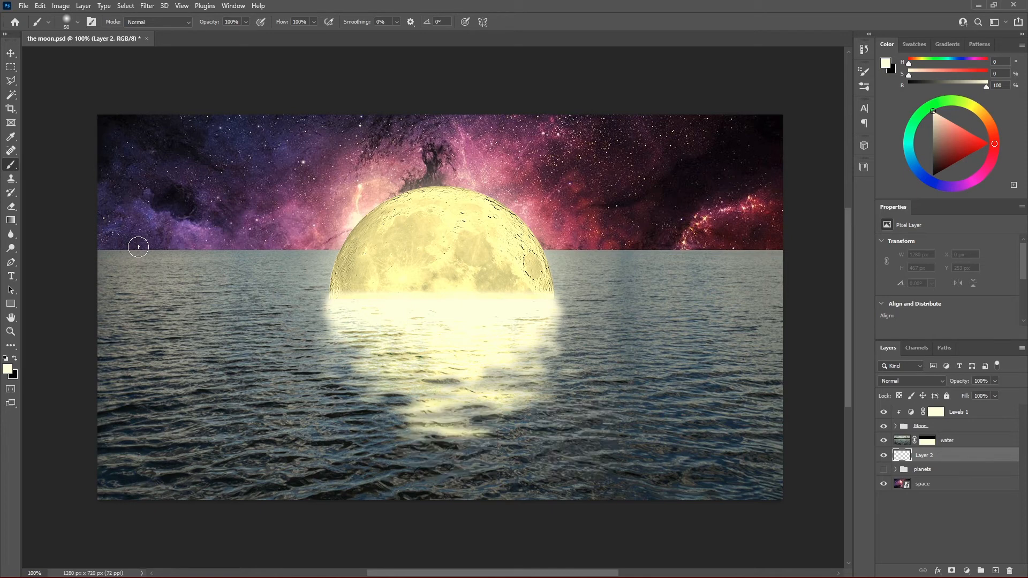
mouse_move(99, 251)
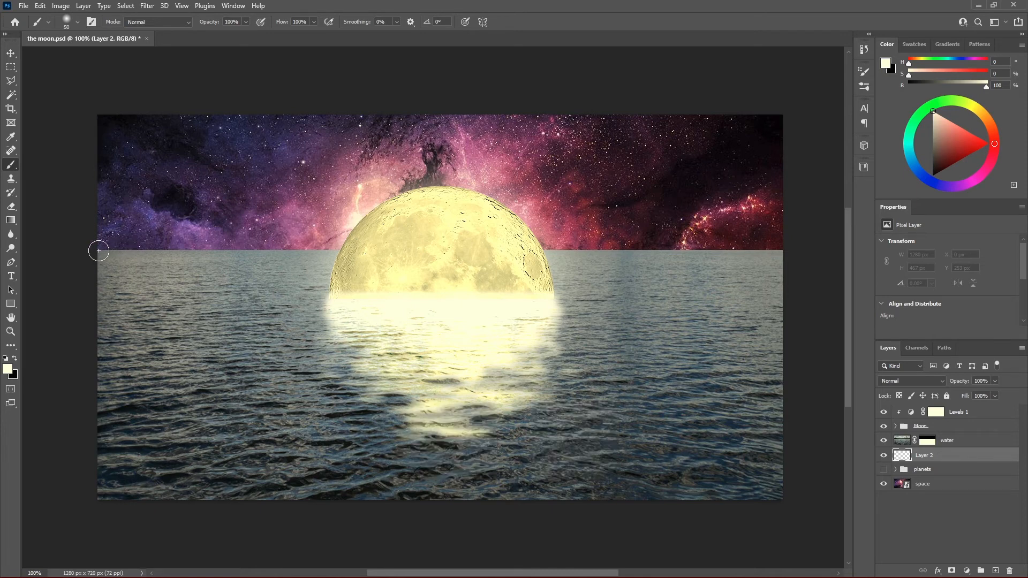
mouse_move(89, 251)
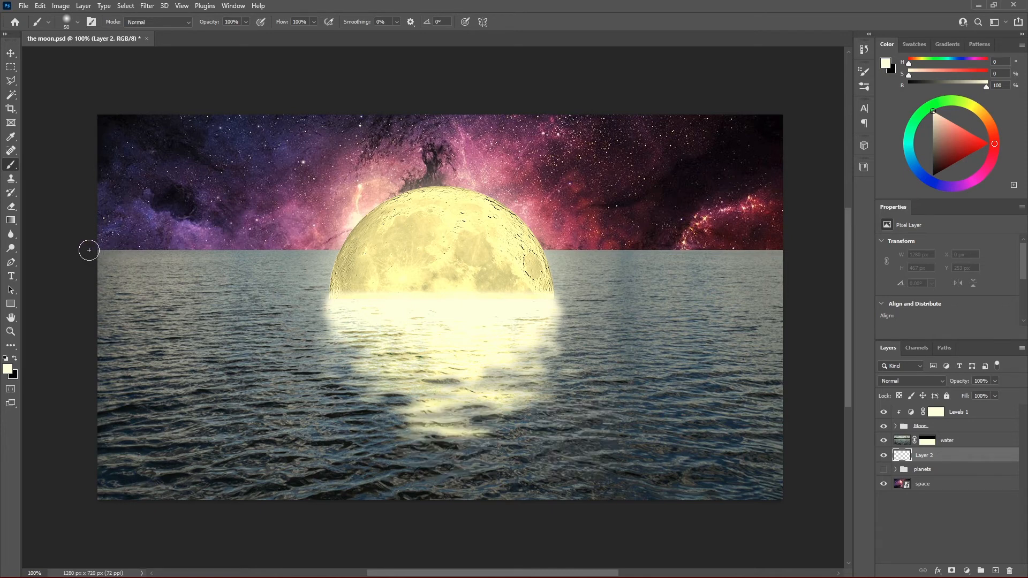
drag(88, 250, 240, 244)
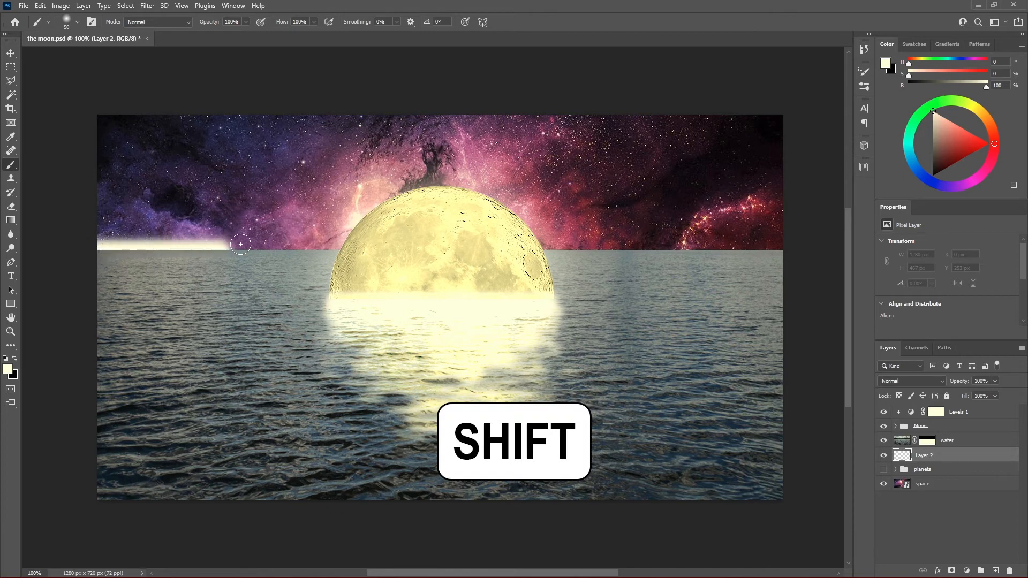
drag(240, 244, 598, 248)
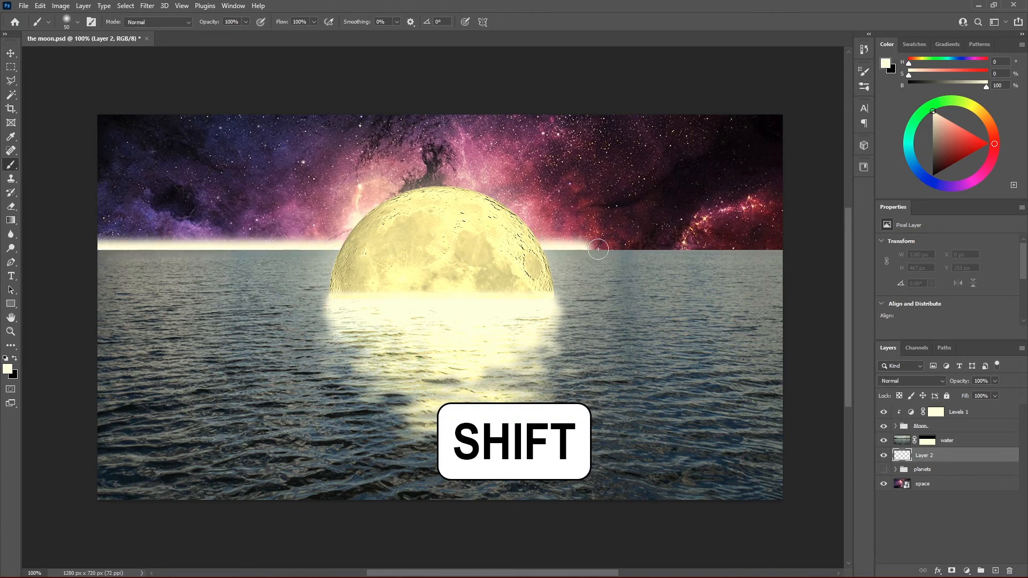
drag(597, 249, 785, 251)
text(17)
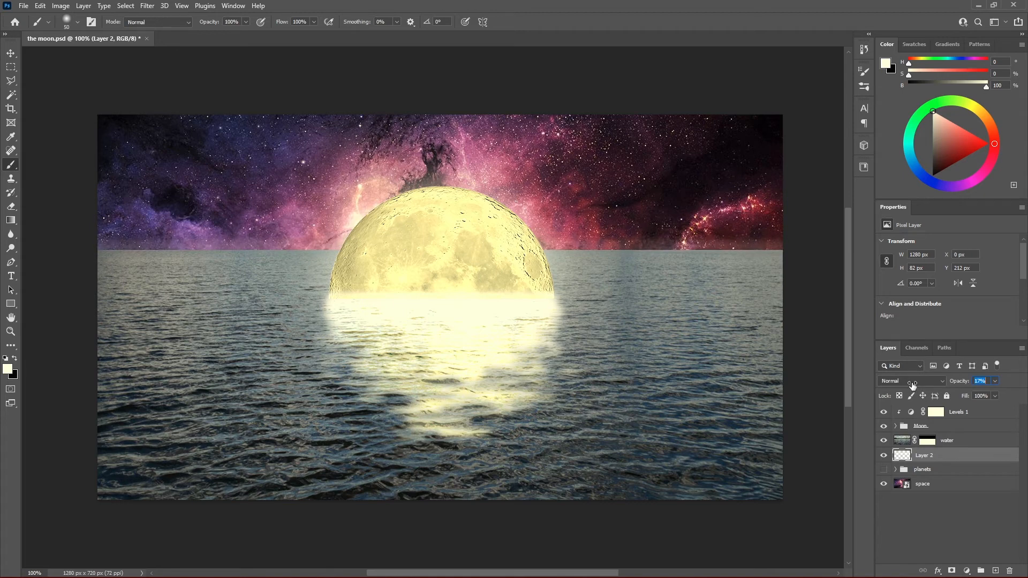
click(981, 381)
text(21)
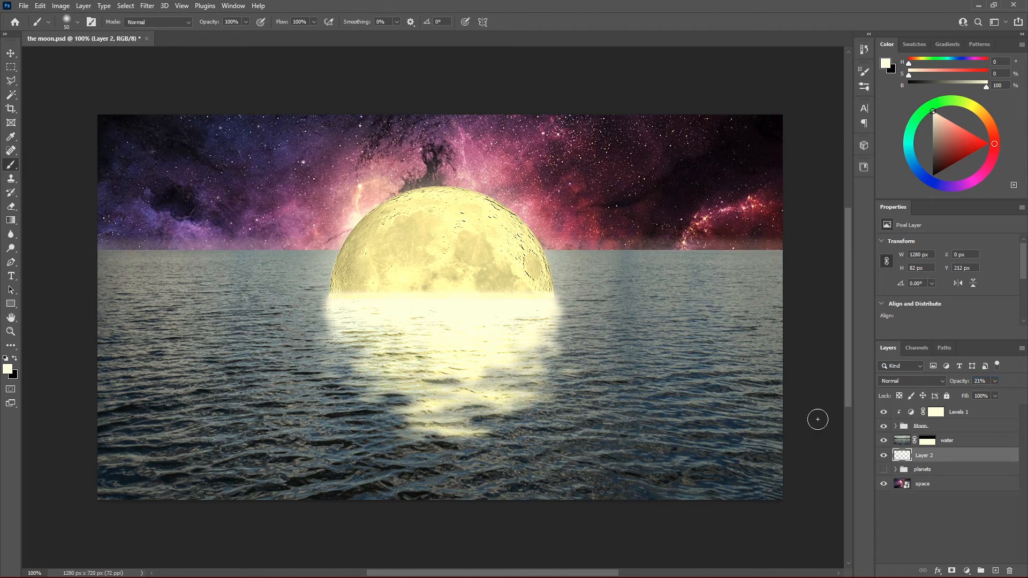
Scale the space background layer to about 35%, roughly 1346 px wide.
click(922, 484)
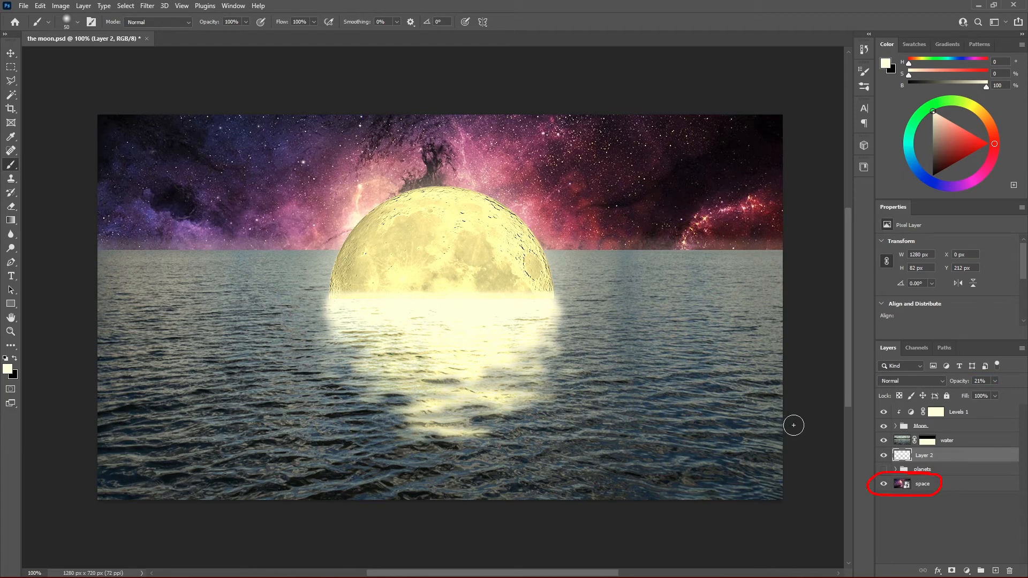
mouse_move(901, 485)
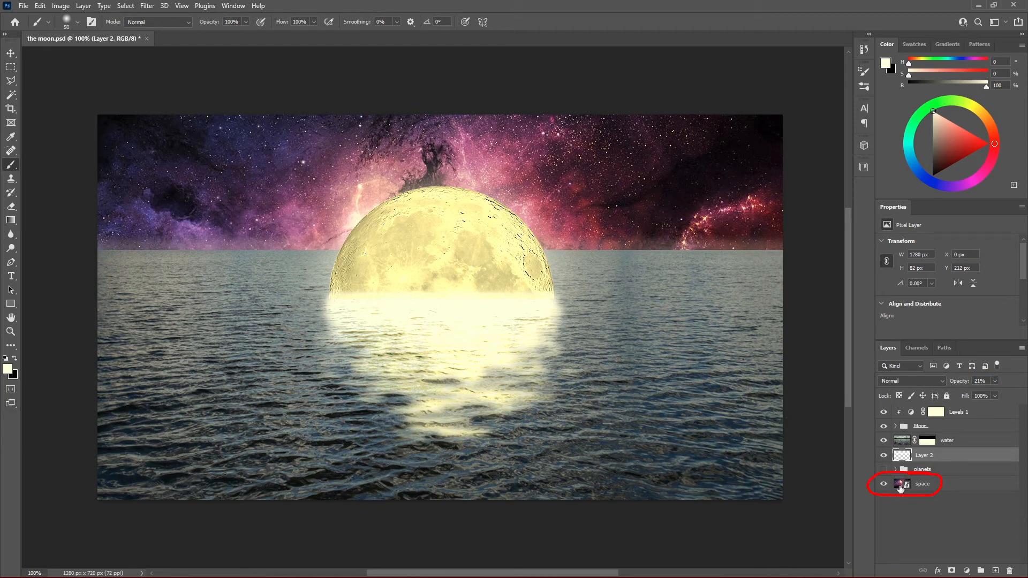
click(923, 483)
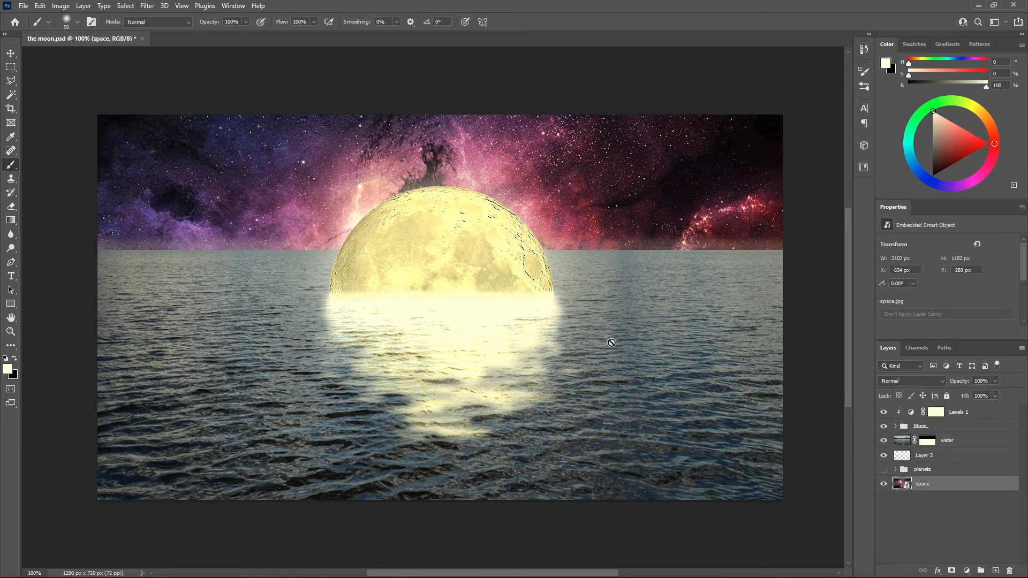
key(v)
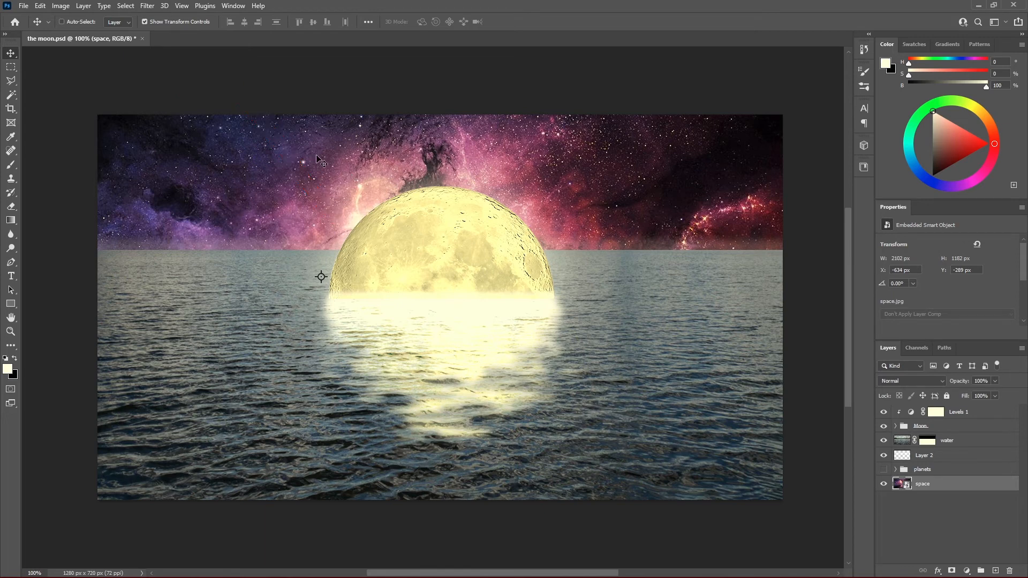
key(ctrl+0)
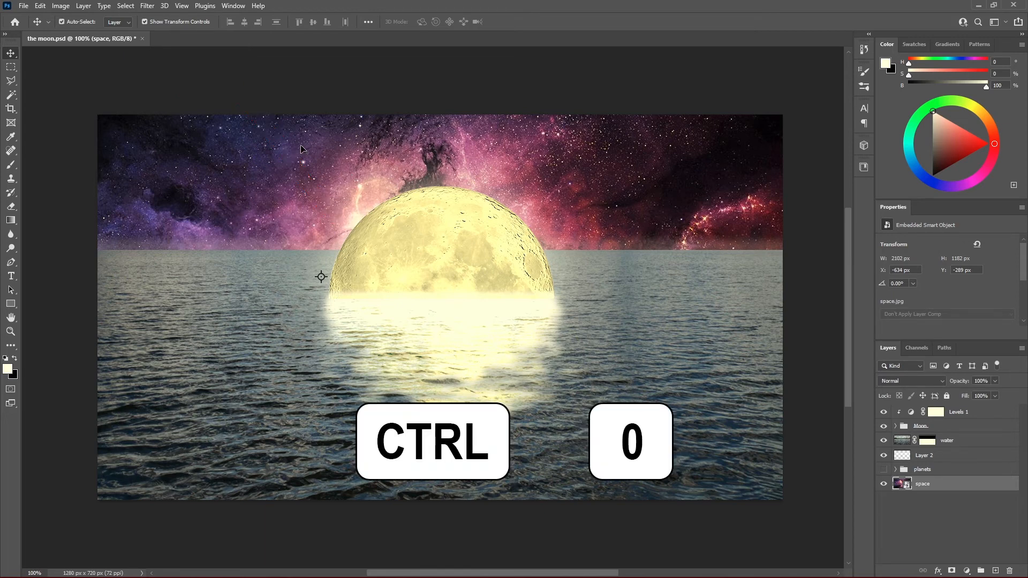
key(ctrl+0)
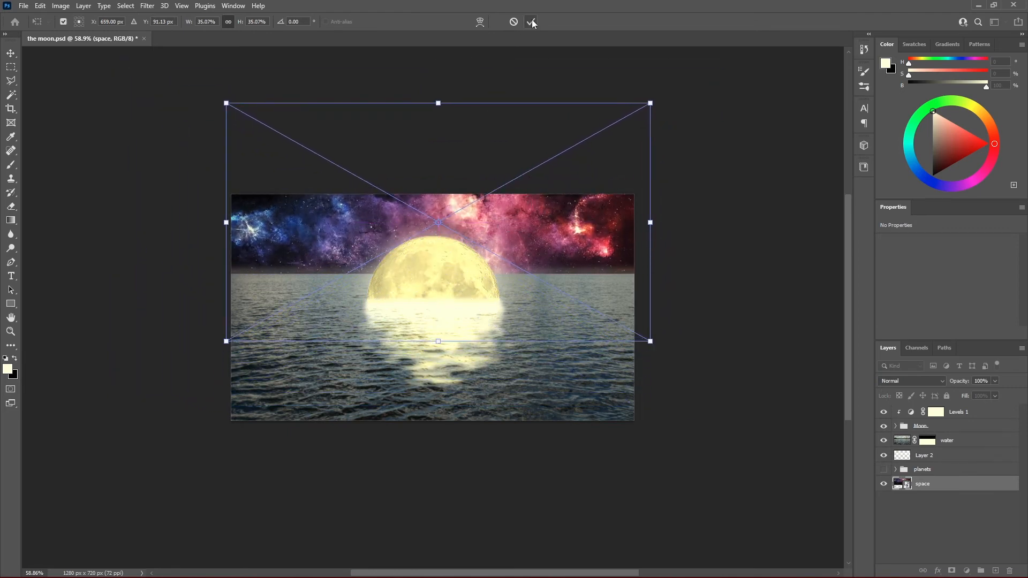
click(532, 21)
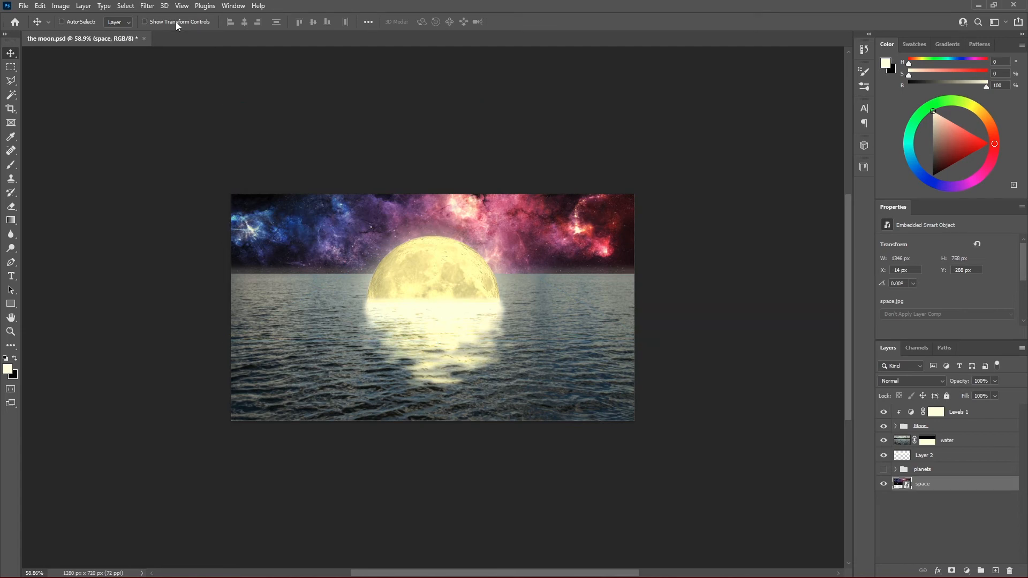
key(ctrl+0)
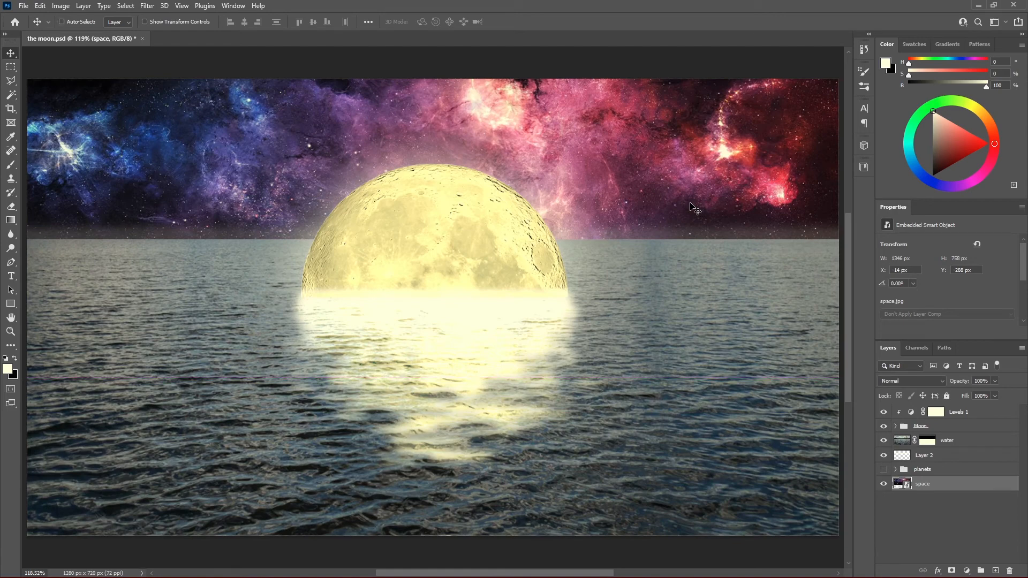
mouse_move(848, 432)
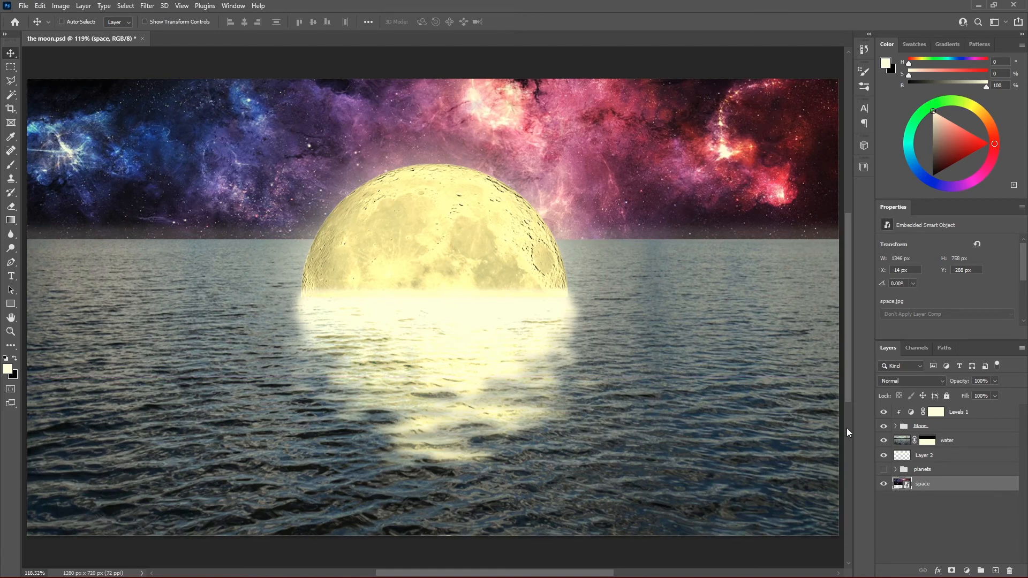
Make the planets group visible, expand it and select the planet 1 layer.
click(923, 469)
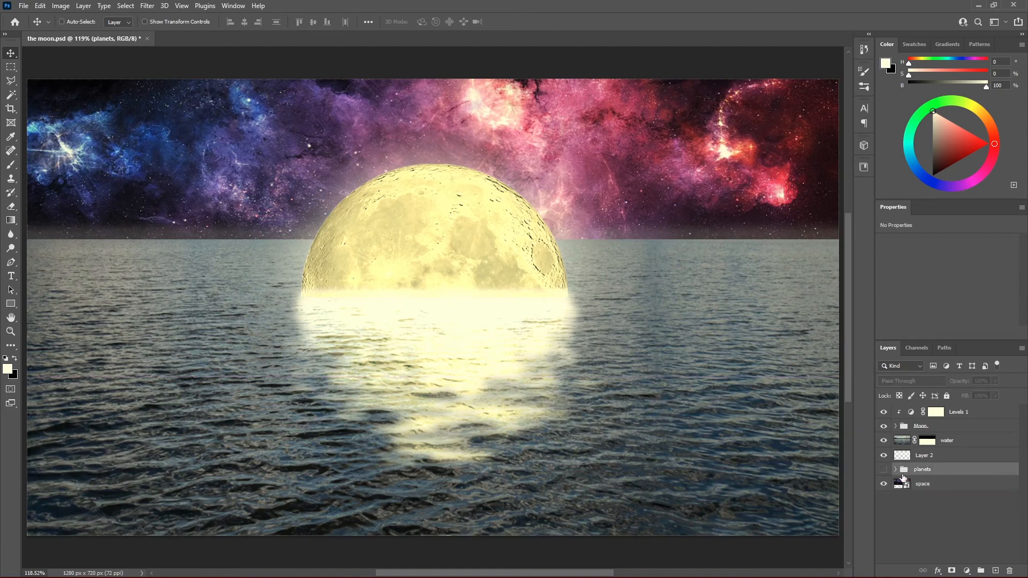
click(884, 470)
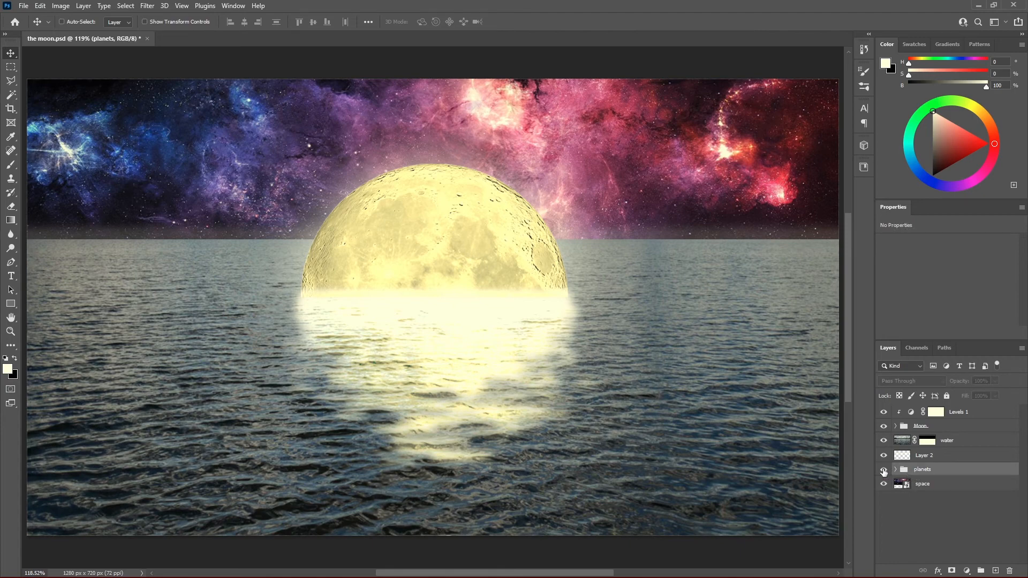
click(884, 470)
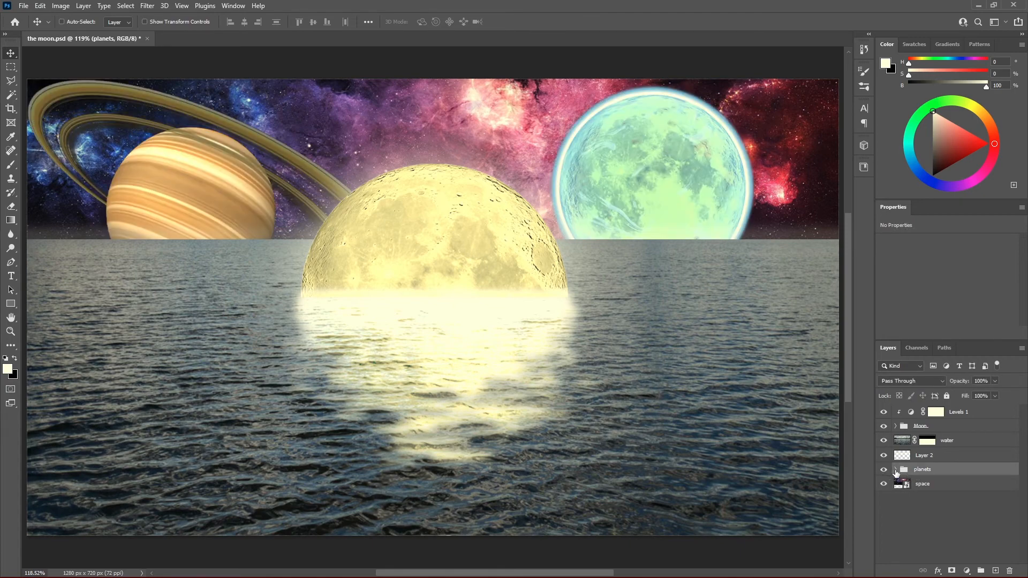
click(896, 469)
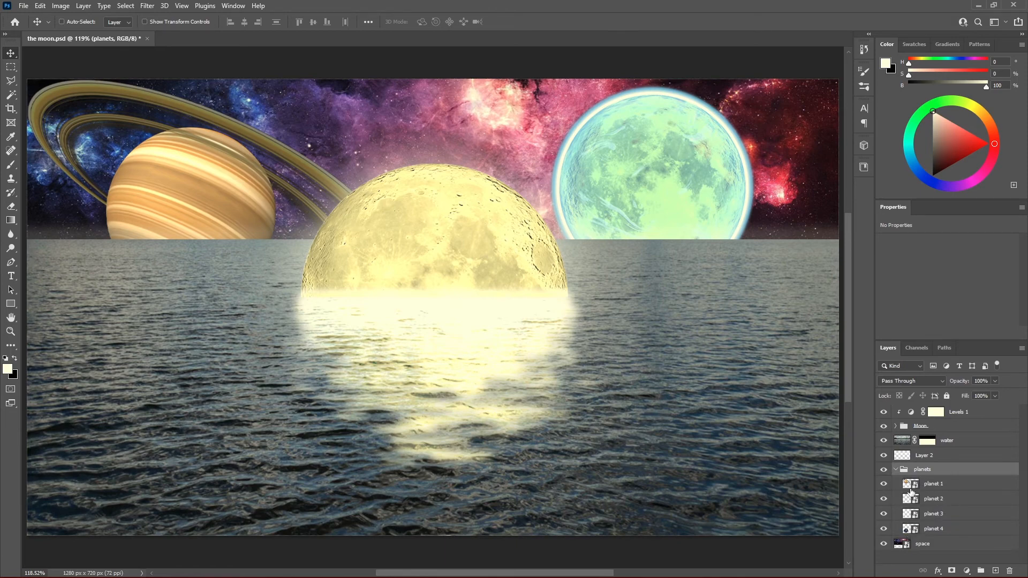
click(932, 483)
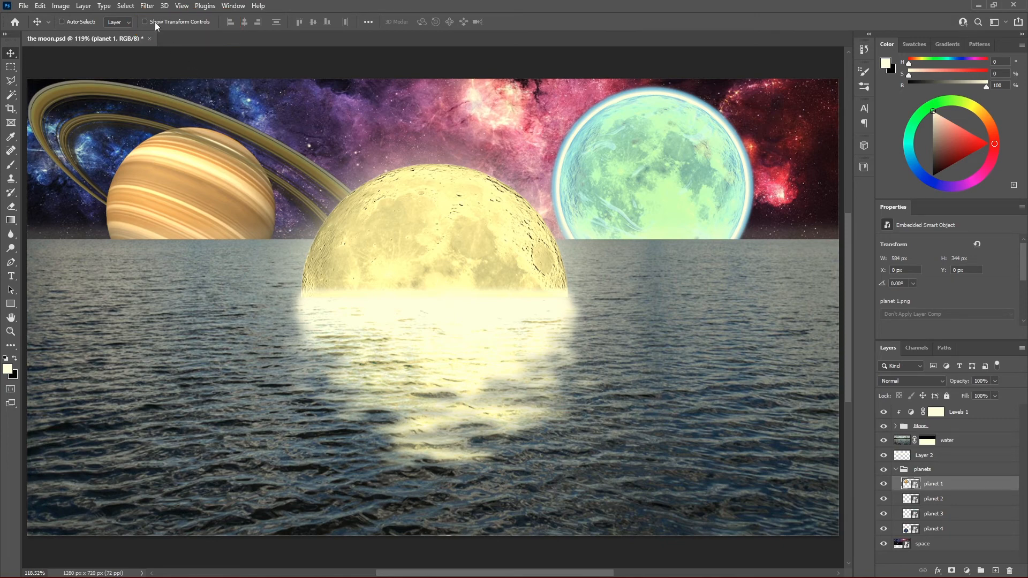
Shrink the ringed planet toward the left edge and make the green planet smaller.
click(144, 21)
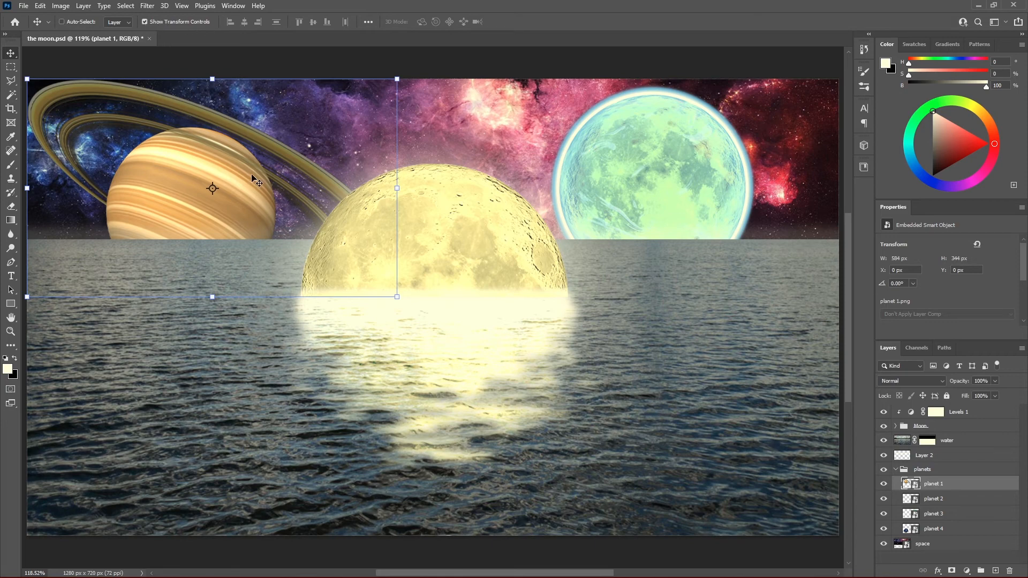
drag(396, 297, 319, 259)
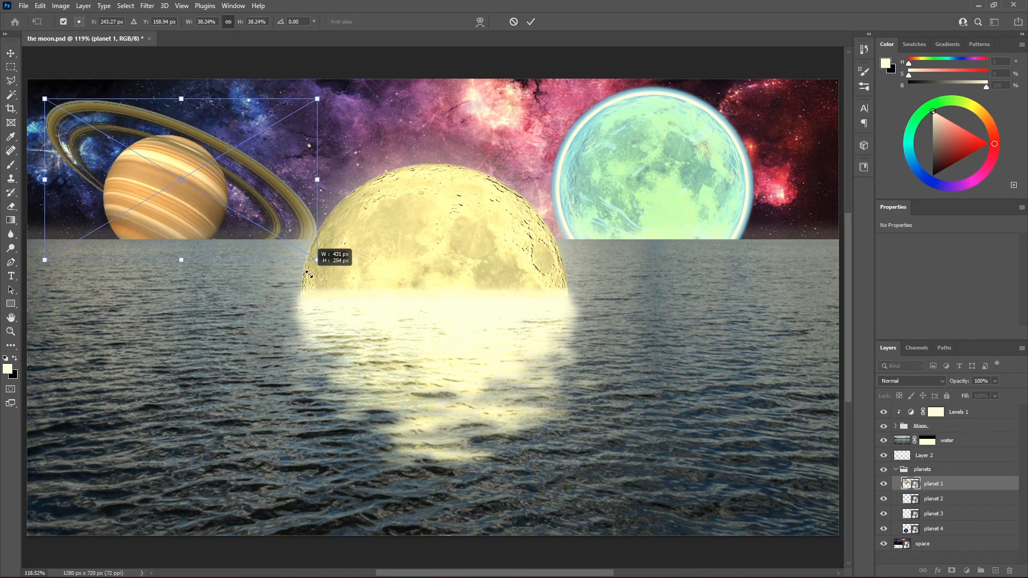
click(933, 498)
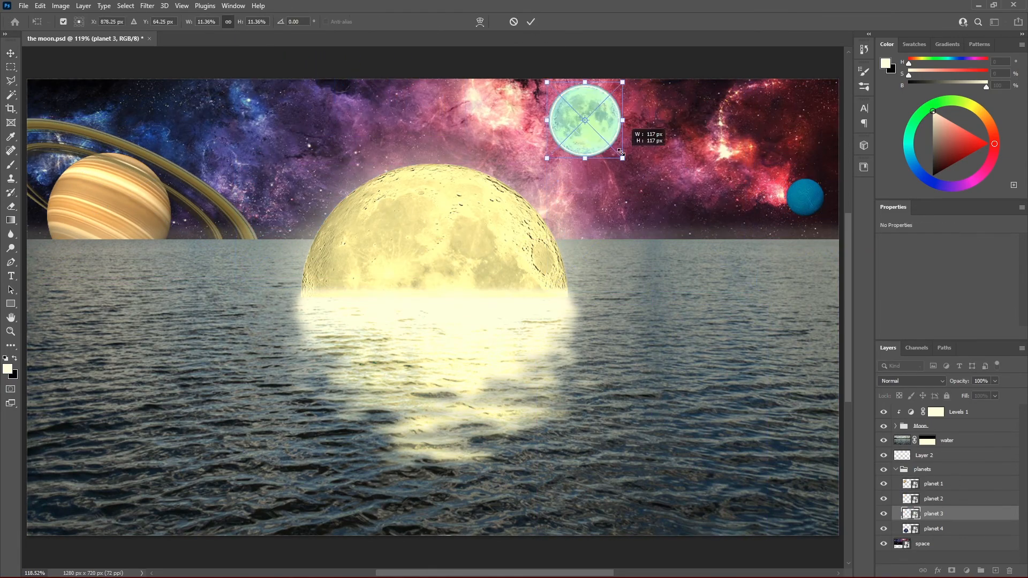
click(932, 528)
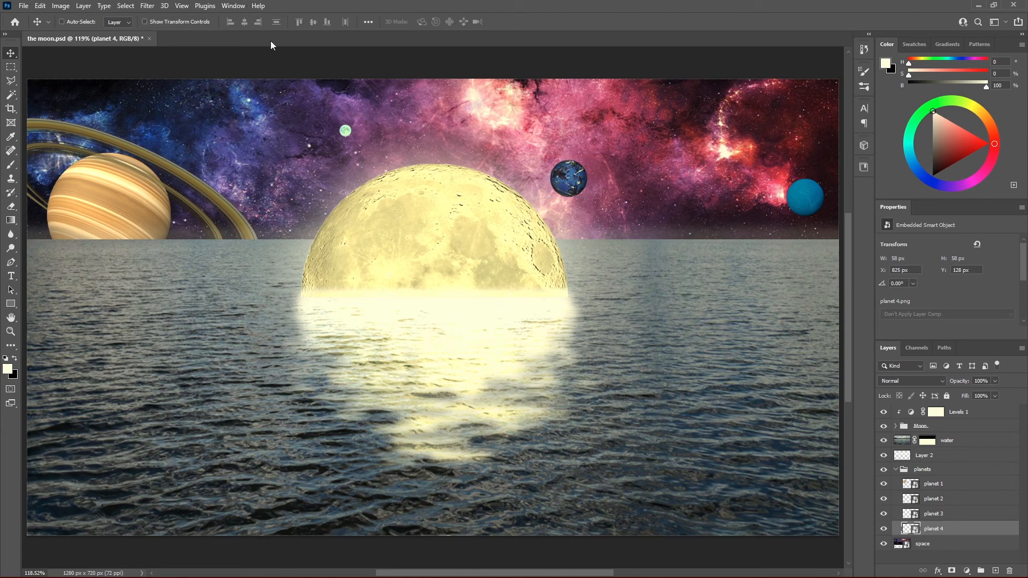
mouse_move(672, 188)
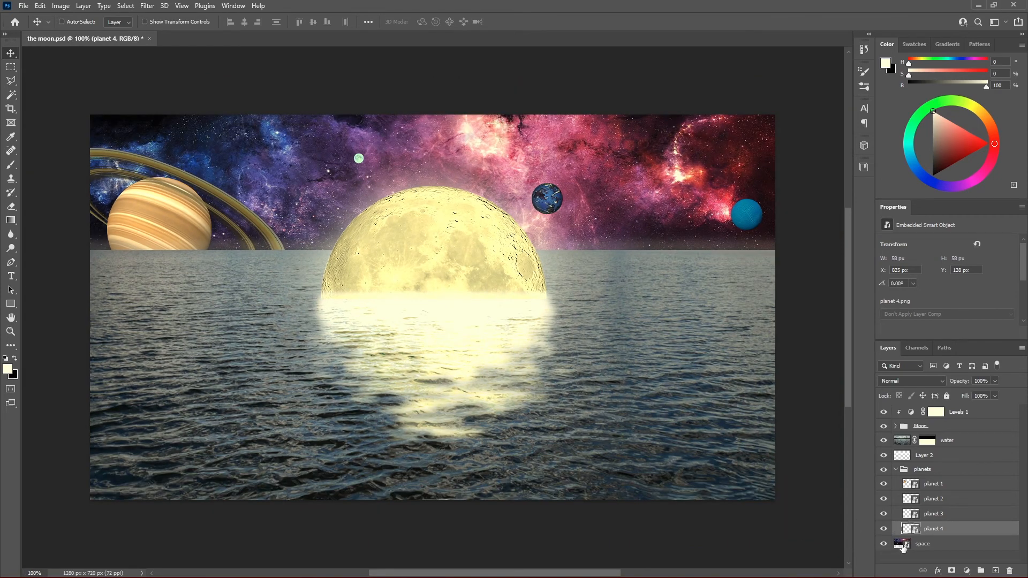
Copy the 1280×252 px sky band above the horizon onto new Layer 3.
click(923, 544)
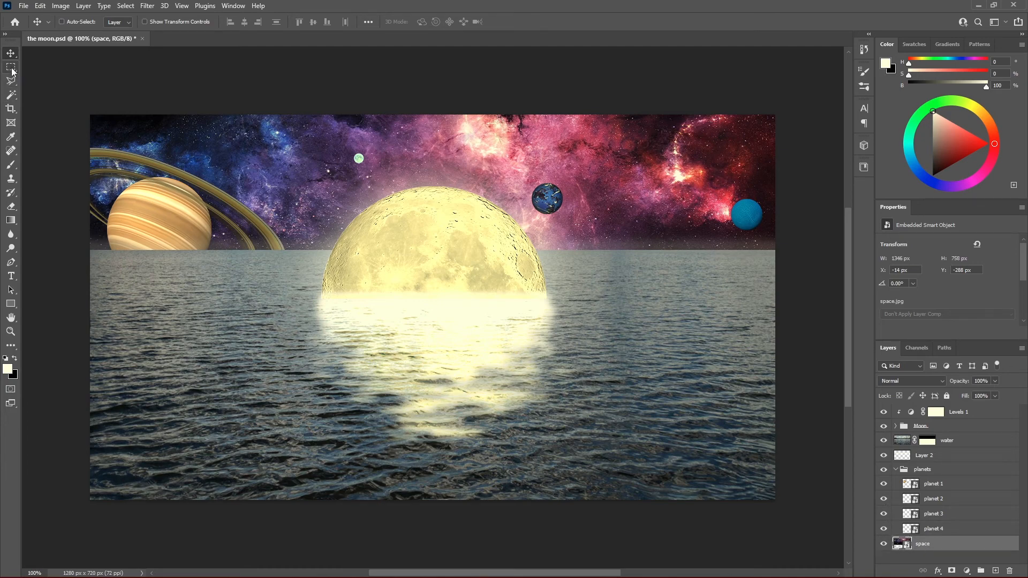
click(10, 67)
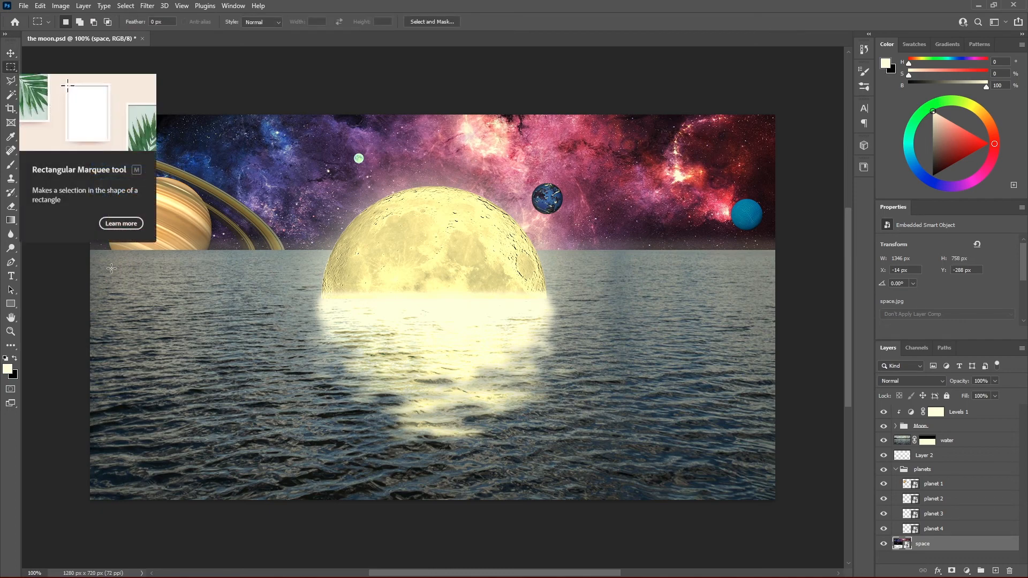
drag(91, 115, 767, 245)
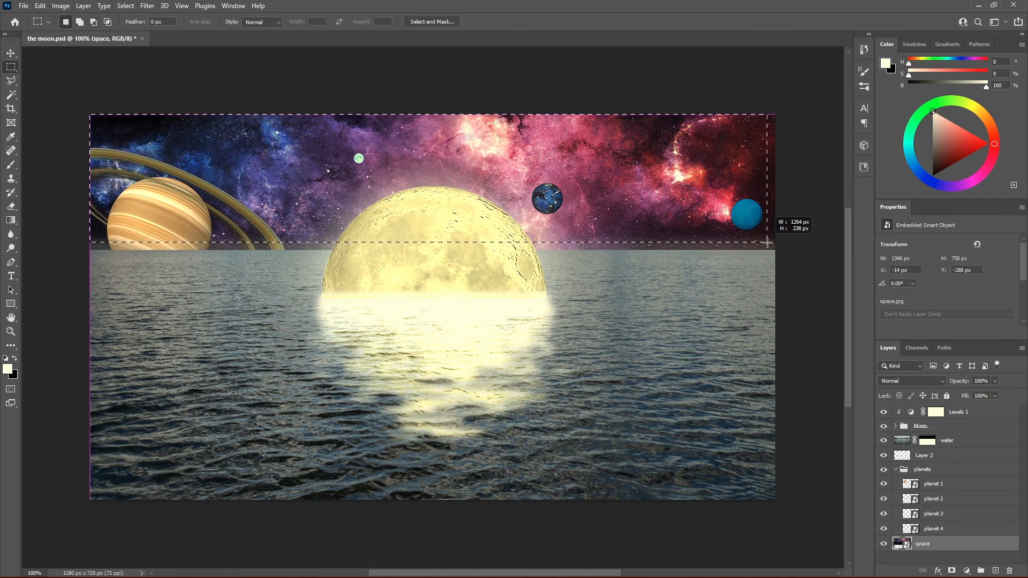
key(ctrl+j)
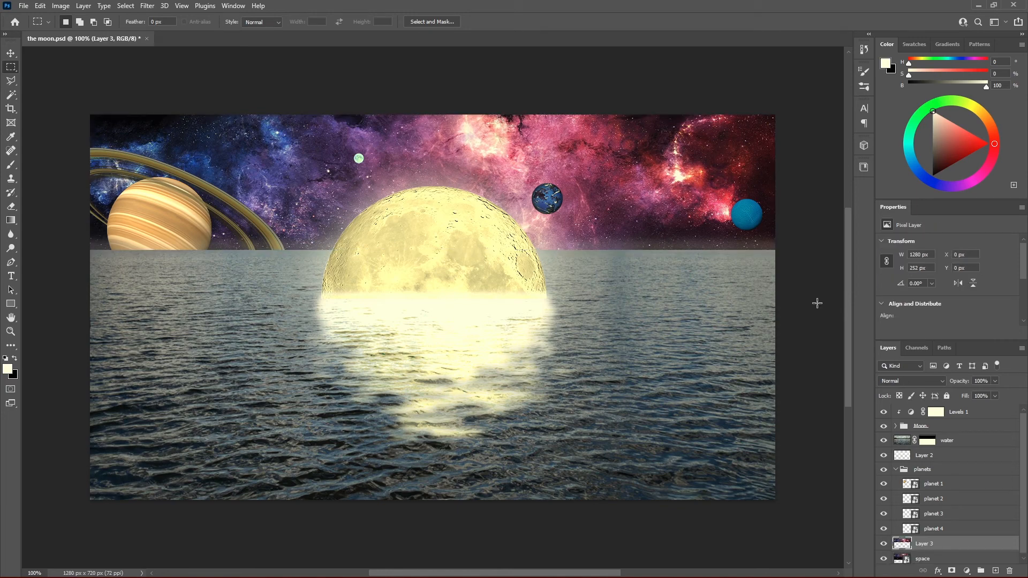
mouse_move(740, 316)
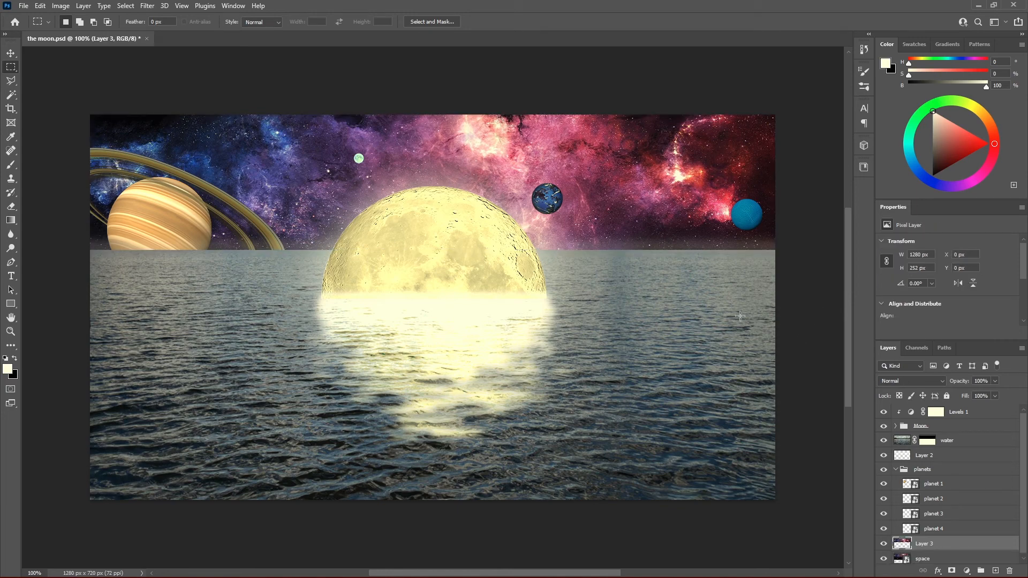
Flip Layer 3's sky strip upside down and stretch it to the image bottom.
key(v)
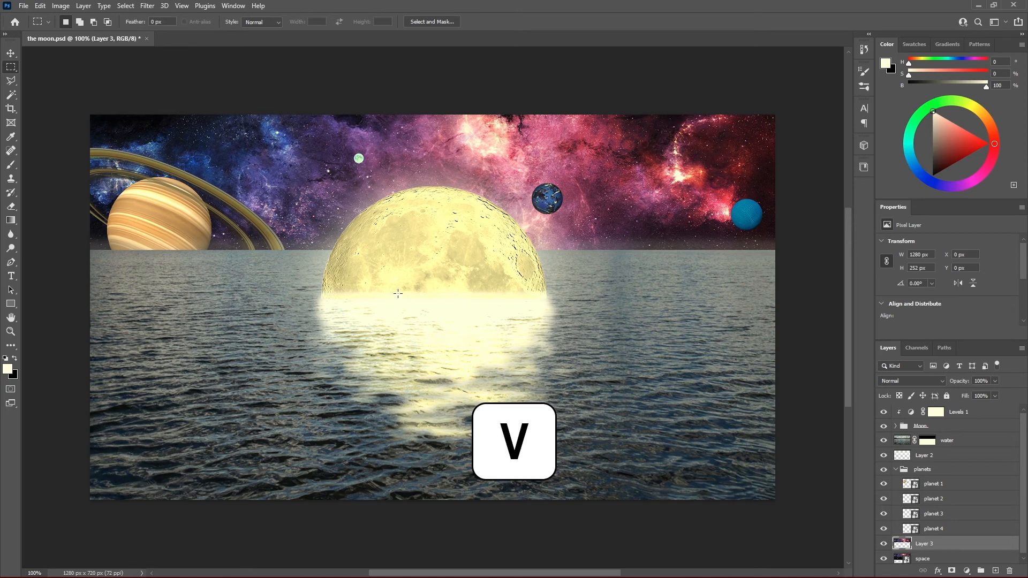
key(v)
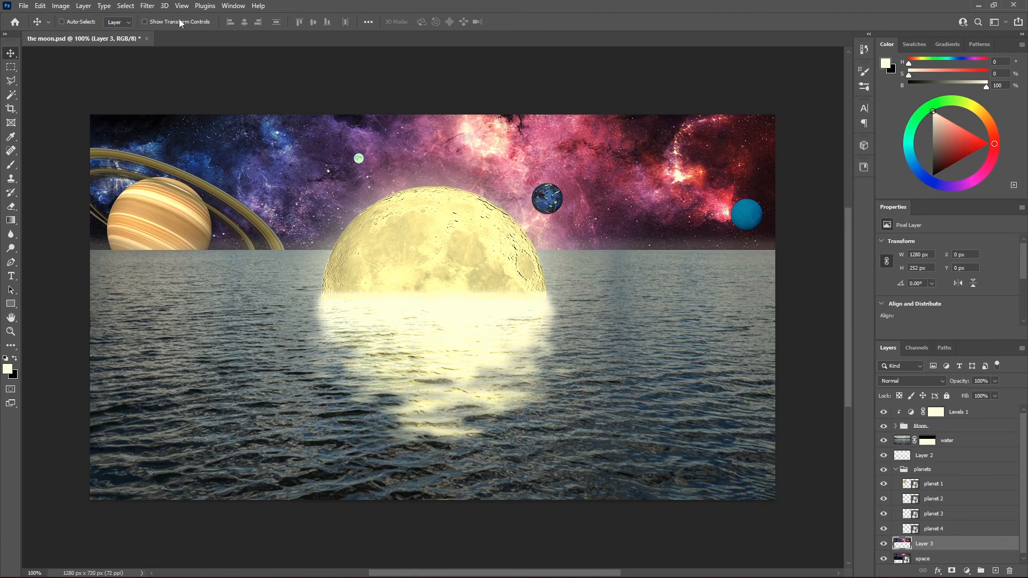
click(144, 21)
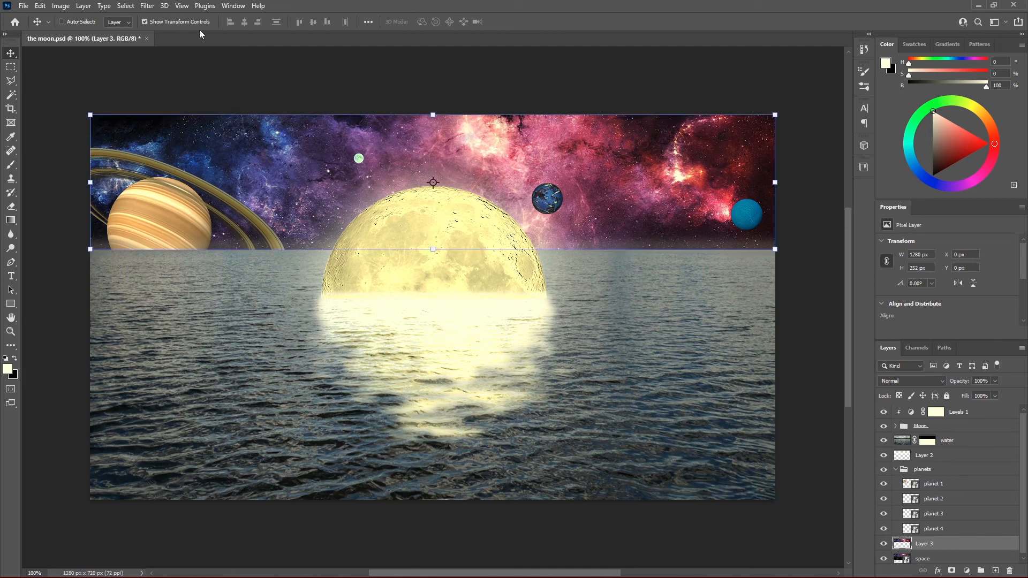
mouse_move(415, 74)
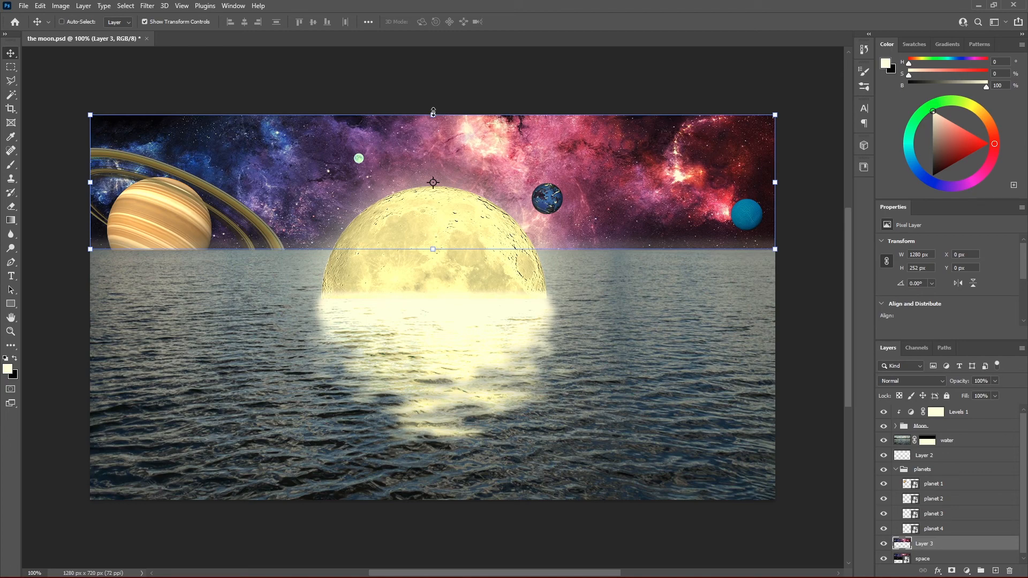
key(shift)
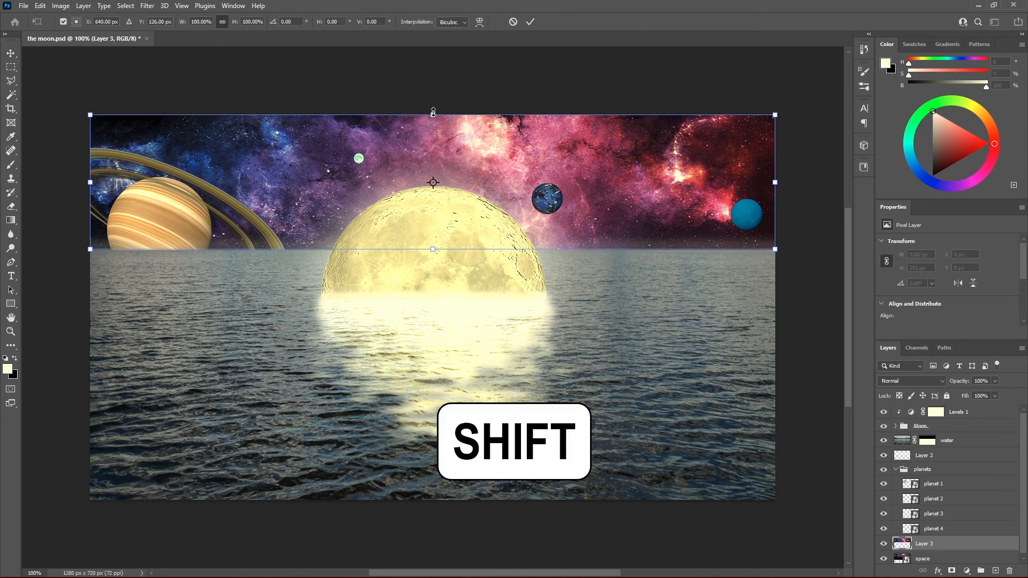
drag(432, 249, 433, 307)
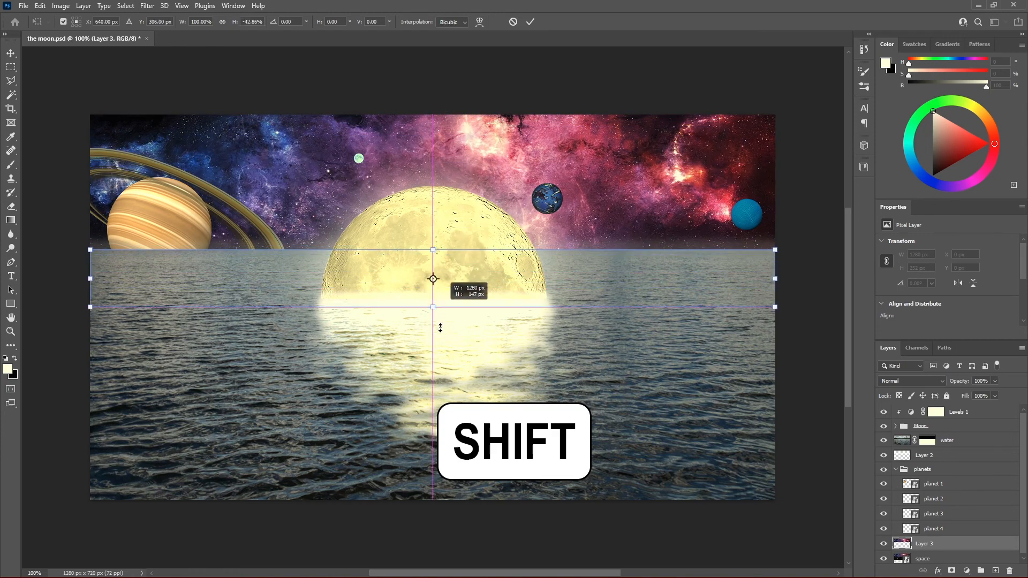
drag(432, 306, 433, 455)
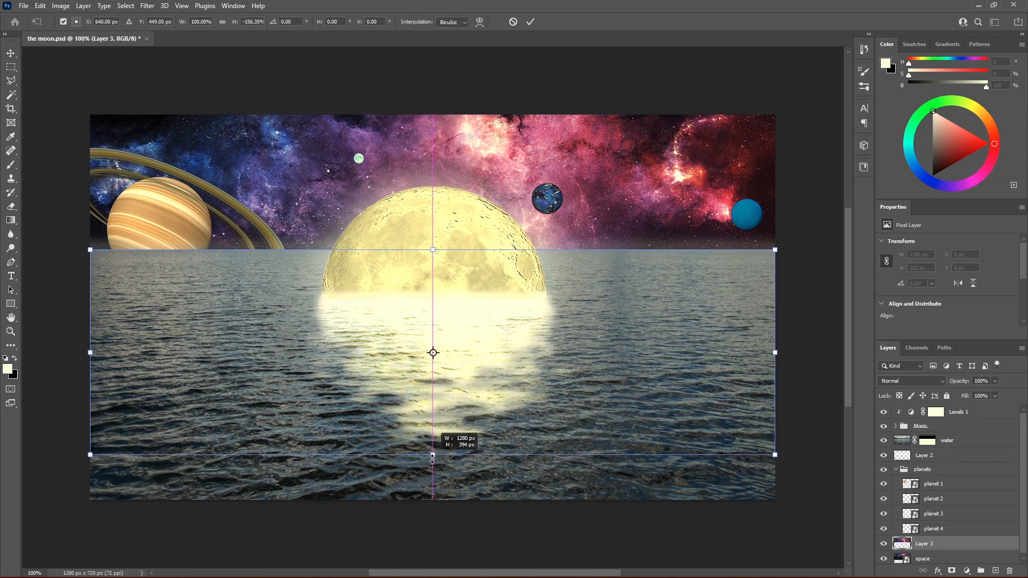
drag(432, 455, 432, 499)
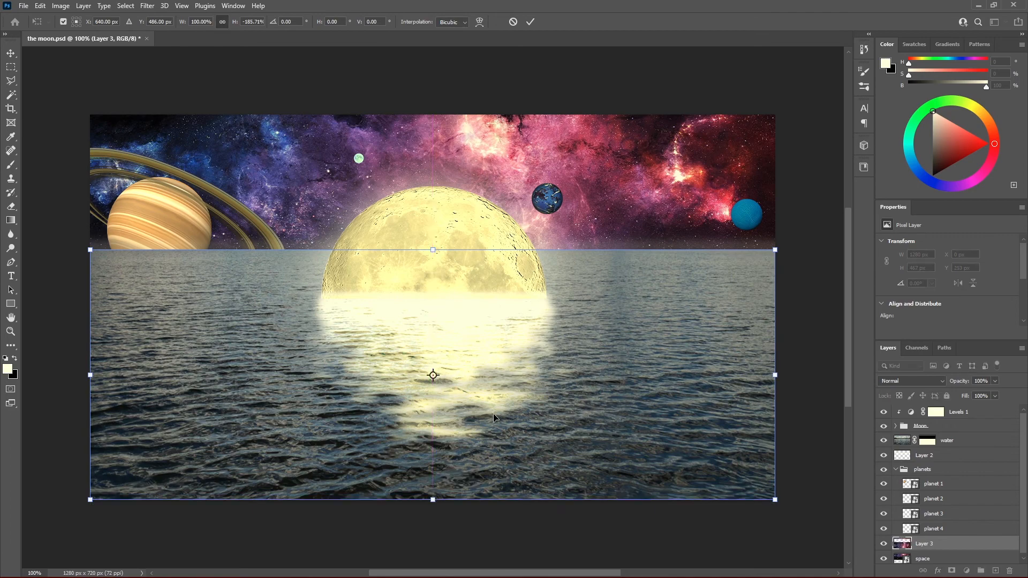
mouse_move(526, 37)
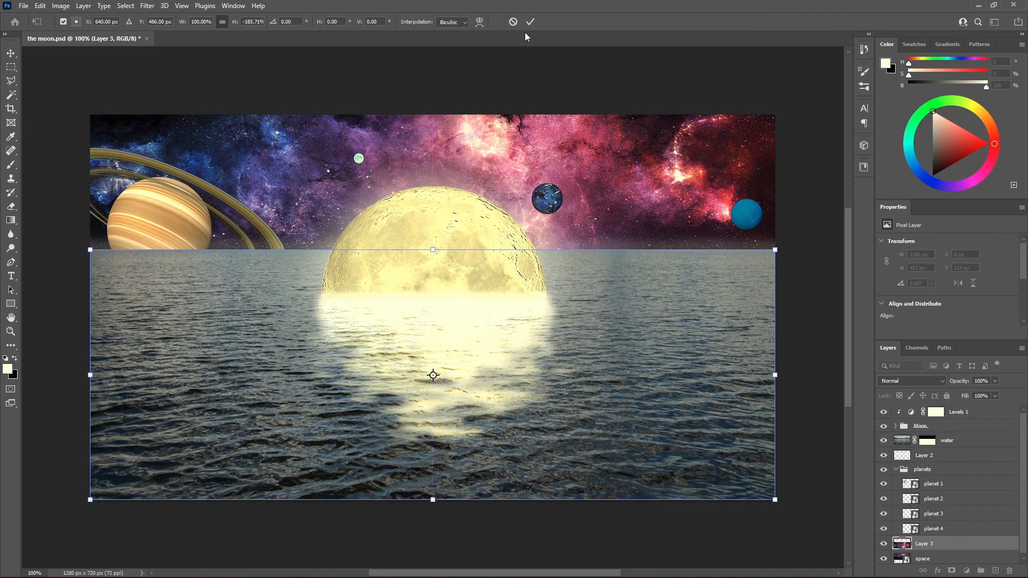
click(530, 22)
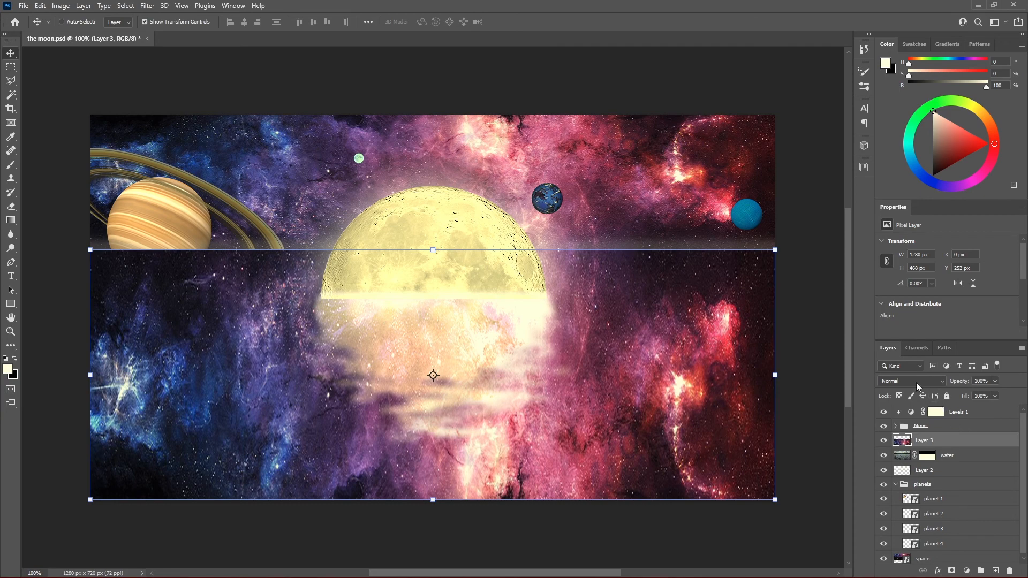
Set Layer 3's blend mode to Color Dodge so the nebula tints the sea.
click(911, 381)
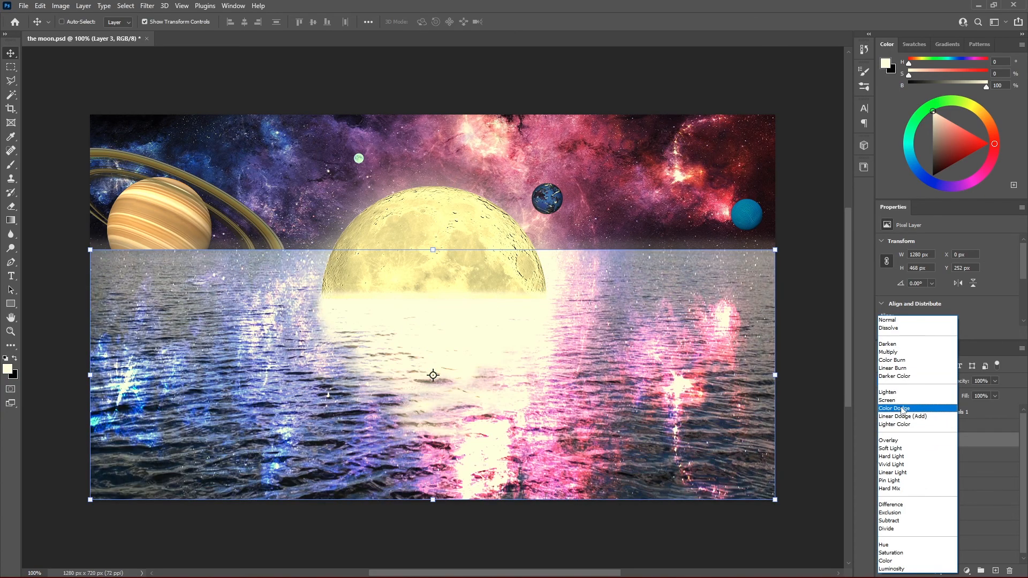
click(894, 408)
text(51)
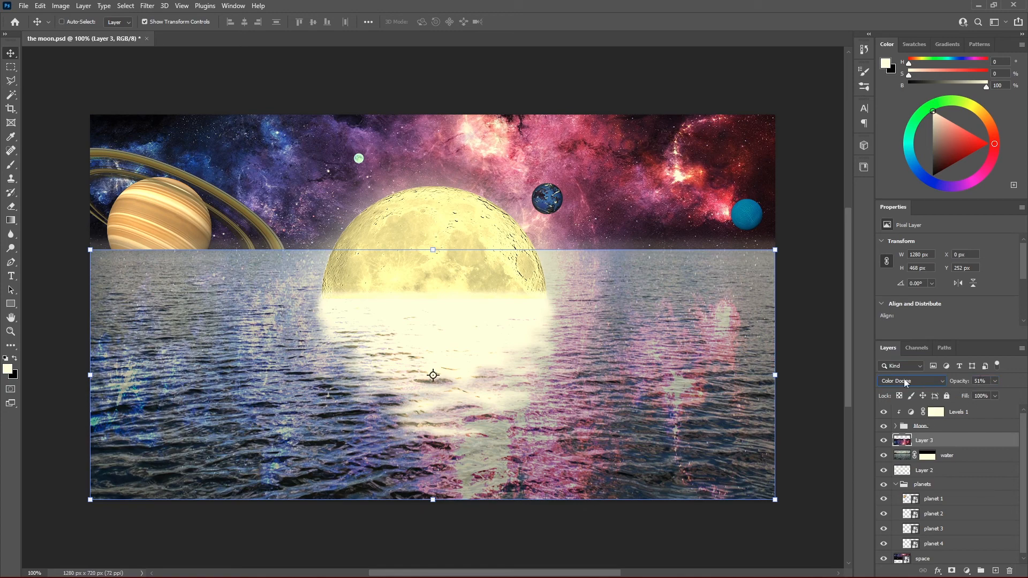
mouse_move(159, 17)
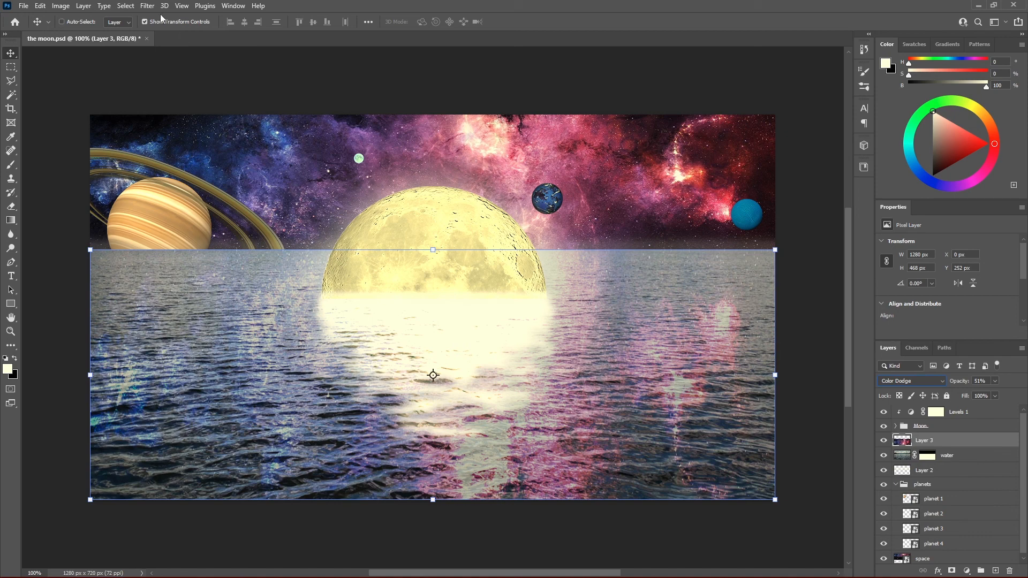
Apply a Gaussian Blur of about 49.8 px to Layer 3's mirrored nebula.
click(147, 5)
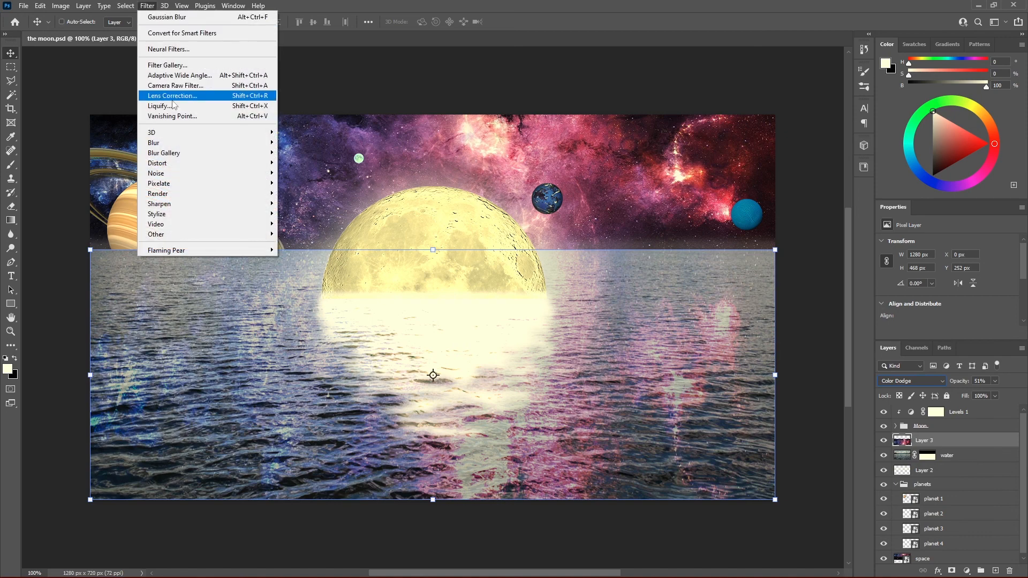
mouse_move(154, 143)
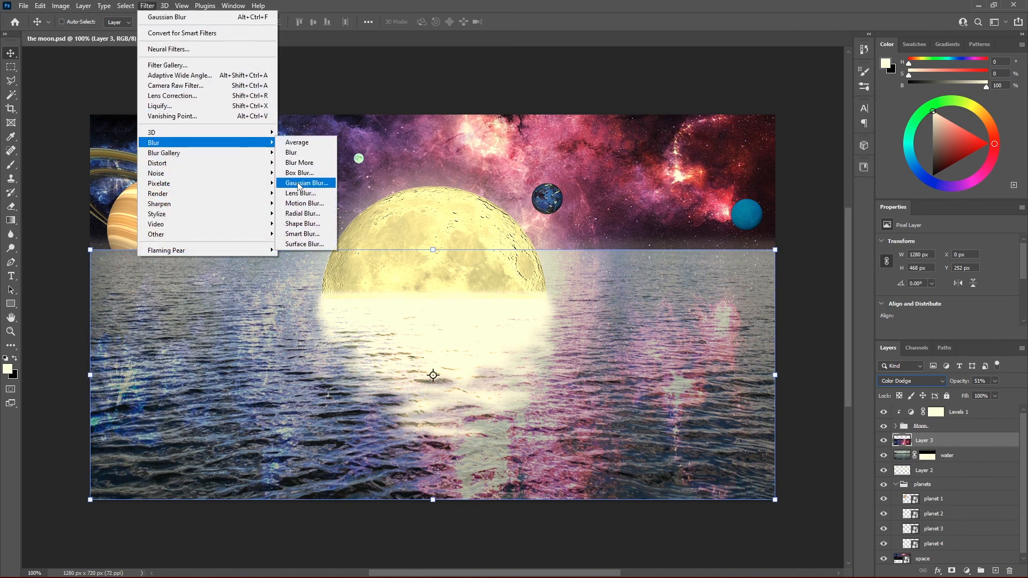
click(306, 183)
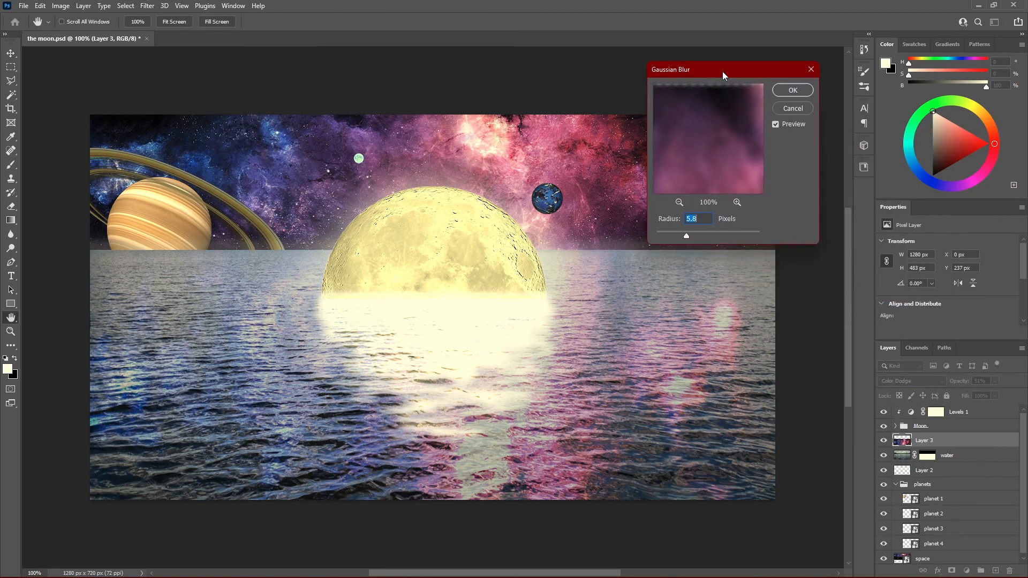
drag(686, 235, 708, 236)
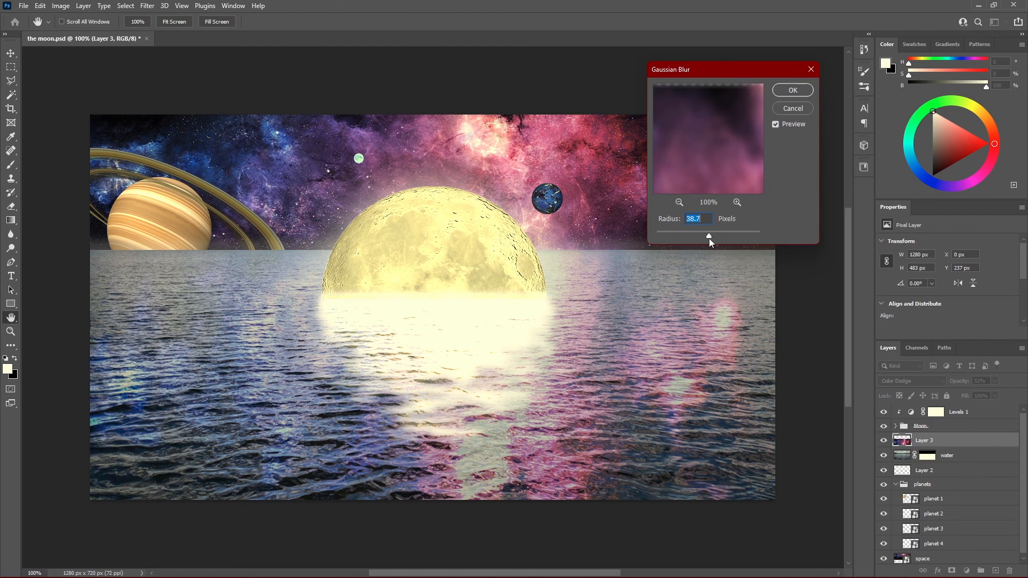
drag(709, 236, 714, 236)
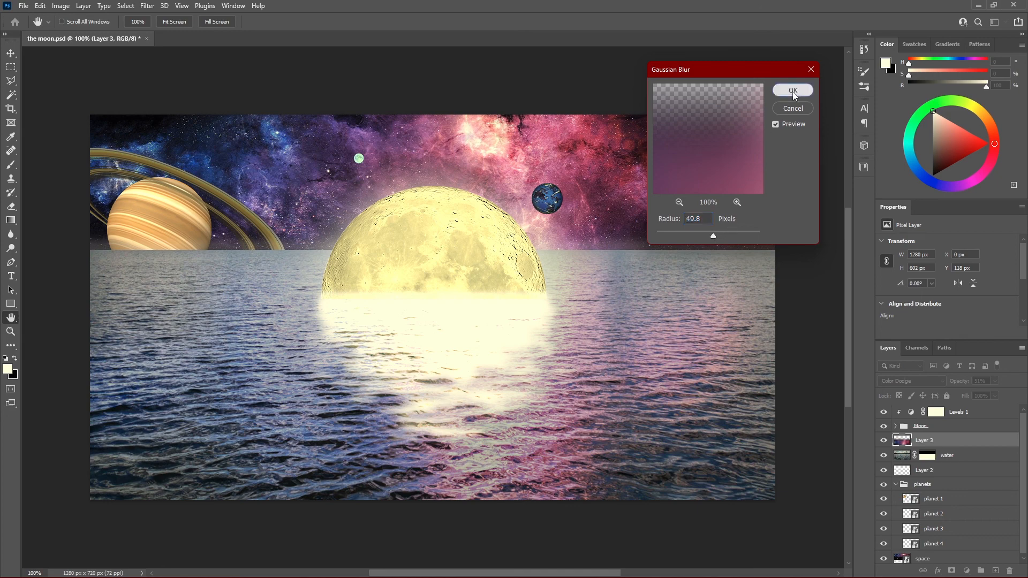
click(792, 91)
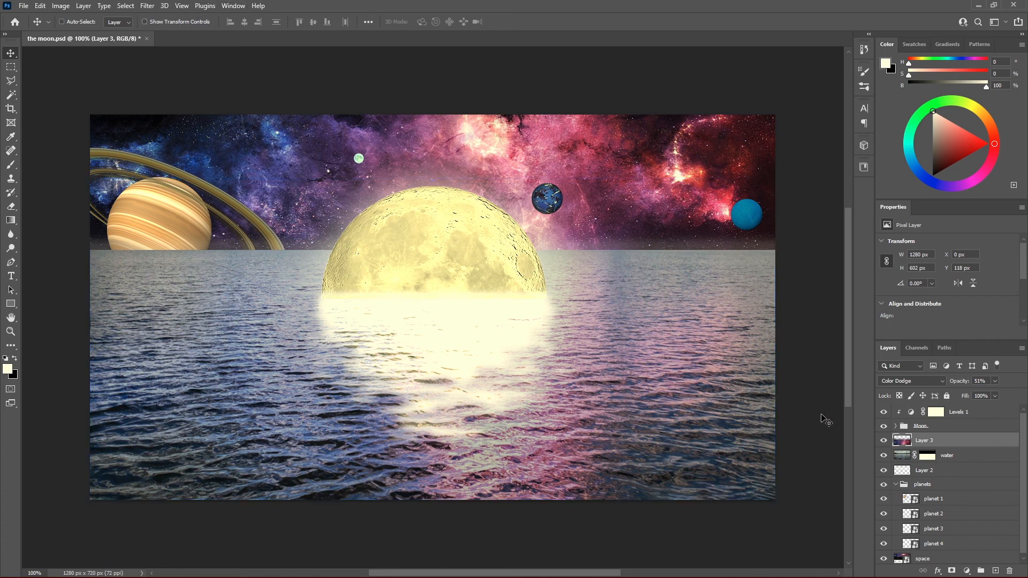
mouse_move(833, 443)
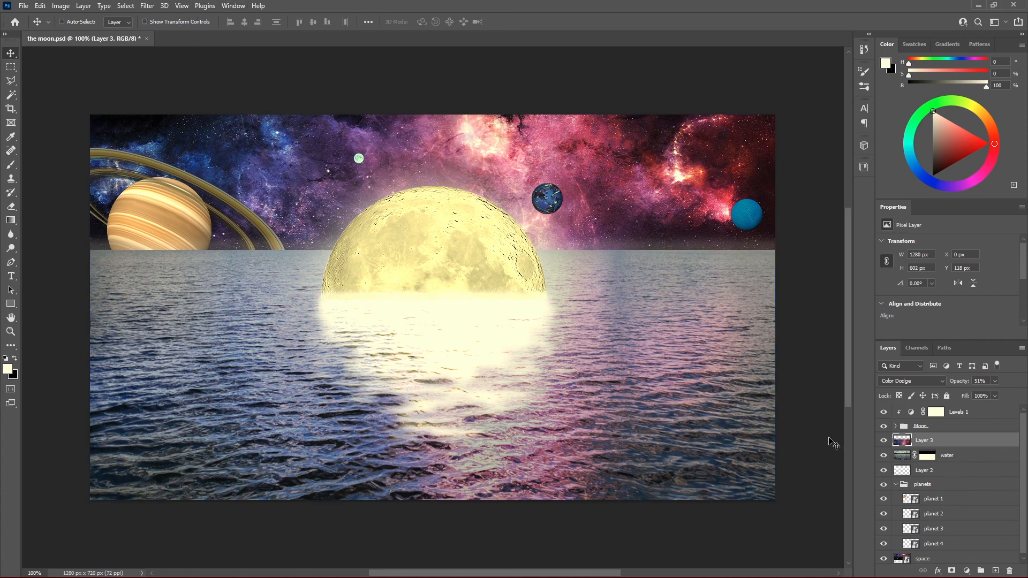